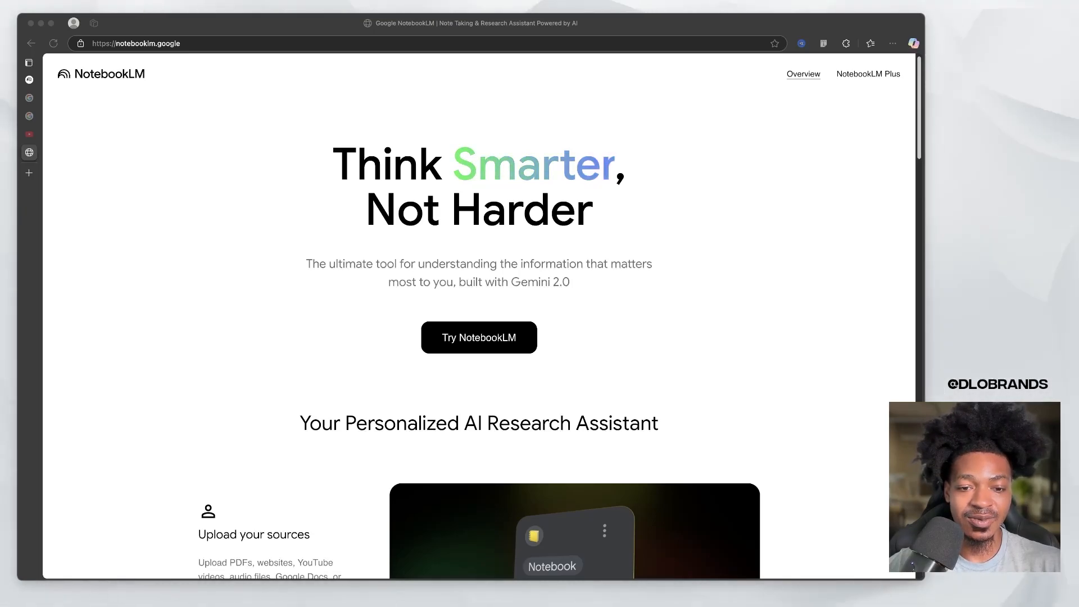
- Switch to the YouTube channel page and show its Videos tab sorted by Latest
{"action": "scroll", "scroll_direction": "down", "scroll_amount": 3}
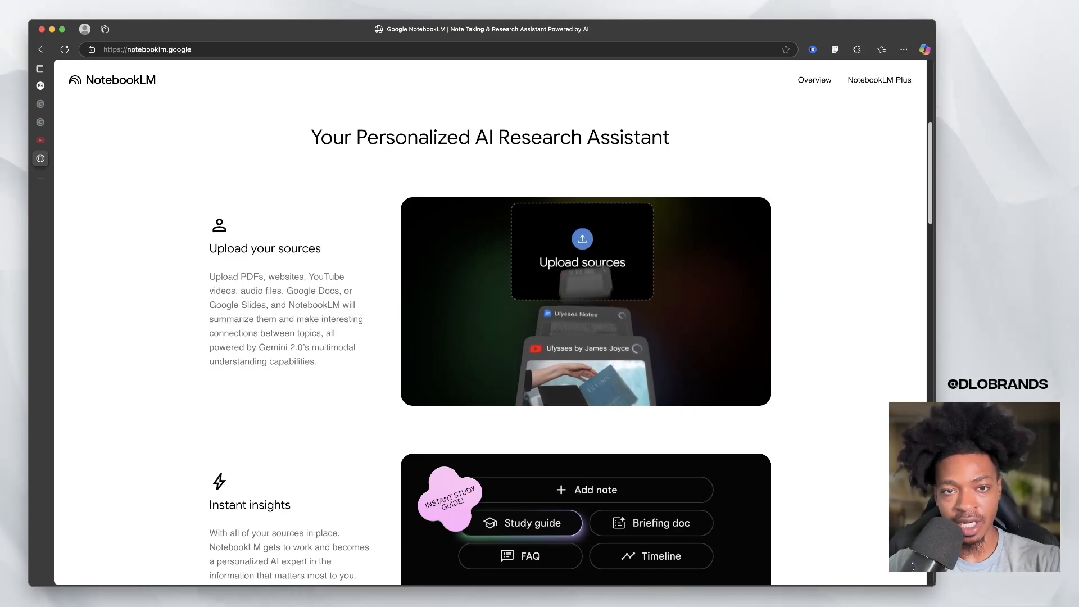
{"action": "scroll", "scroll_direction": "down", "scroll_amount": 3}
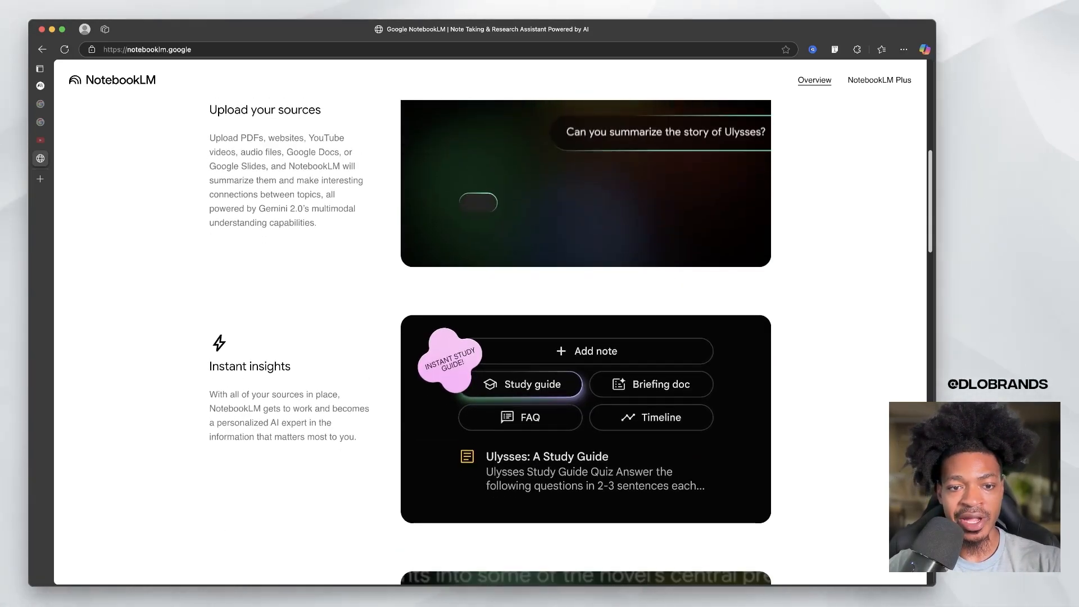
{"action": "scroll", "scroll_direction": "down", "scroll_amount": 3}
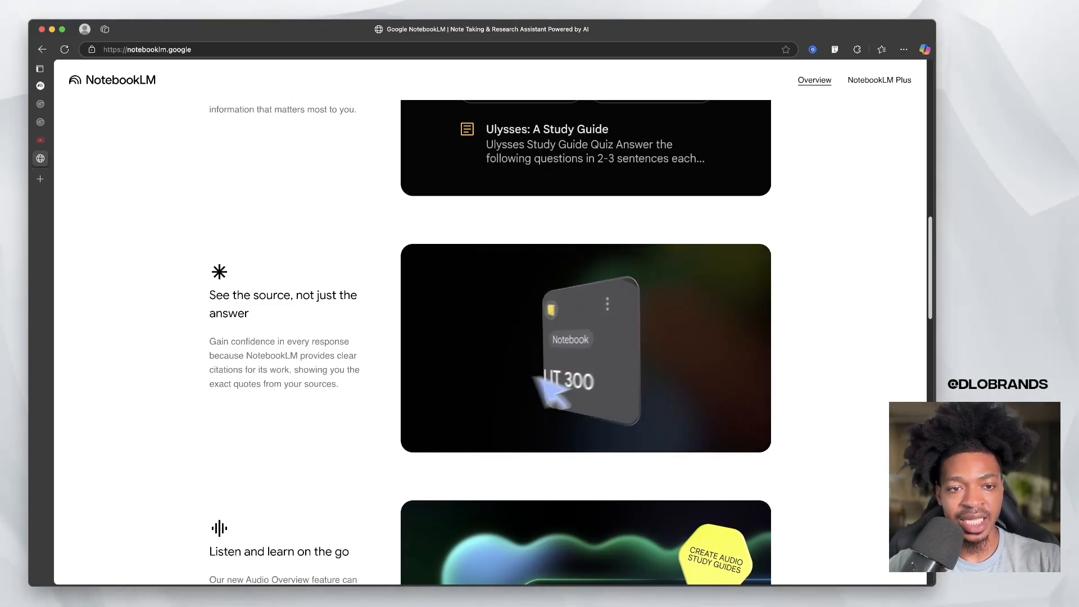
{"action": "scroll", "scroll_direction": "down", "scroll_amount": 3}
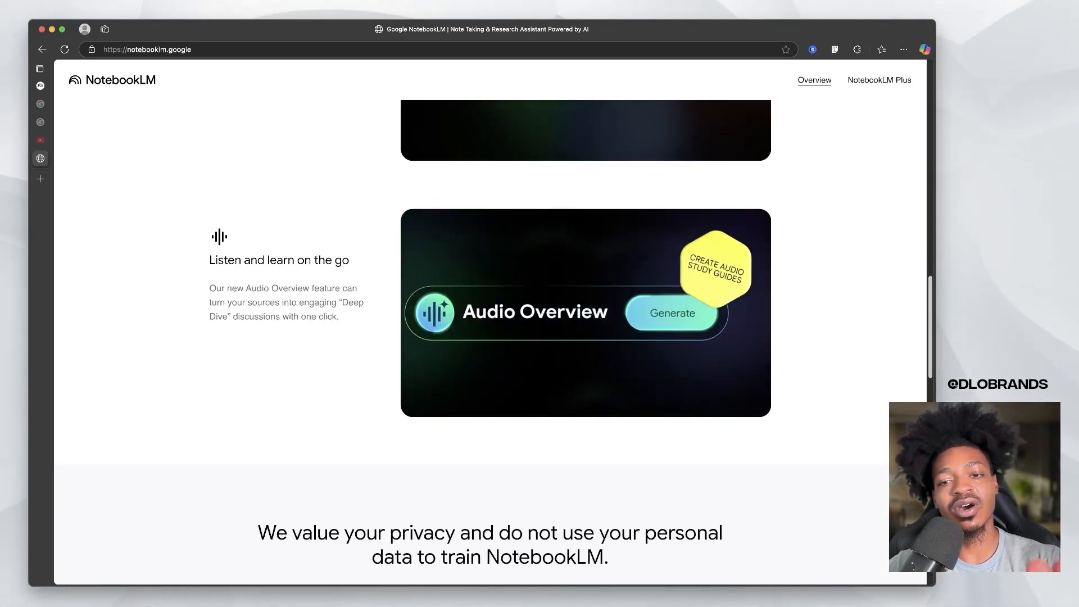
{"action": "left_click", "coordinate": [673, 312]}
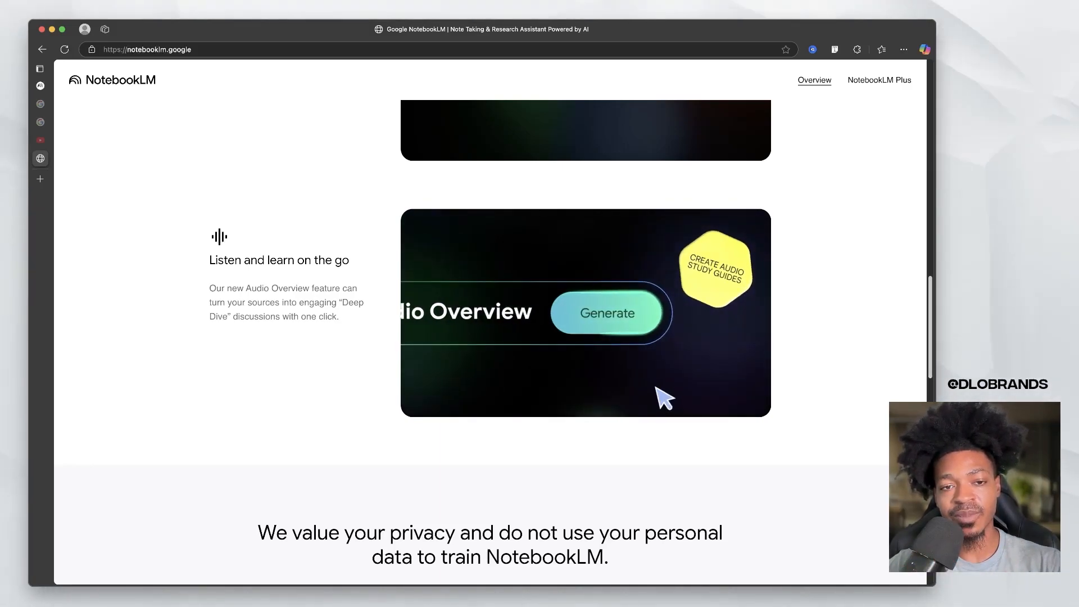
{"action": "left_click", "coordinate": [607, 312]}
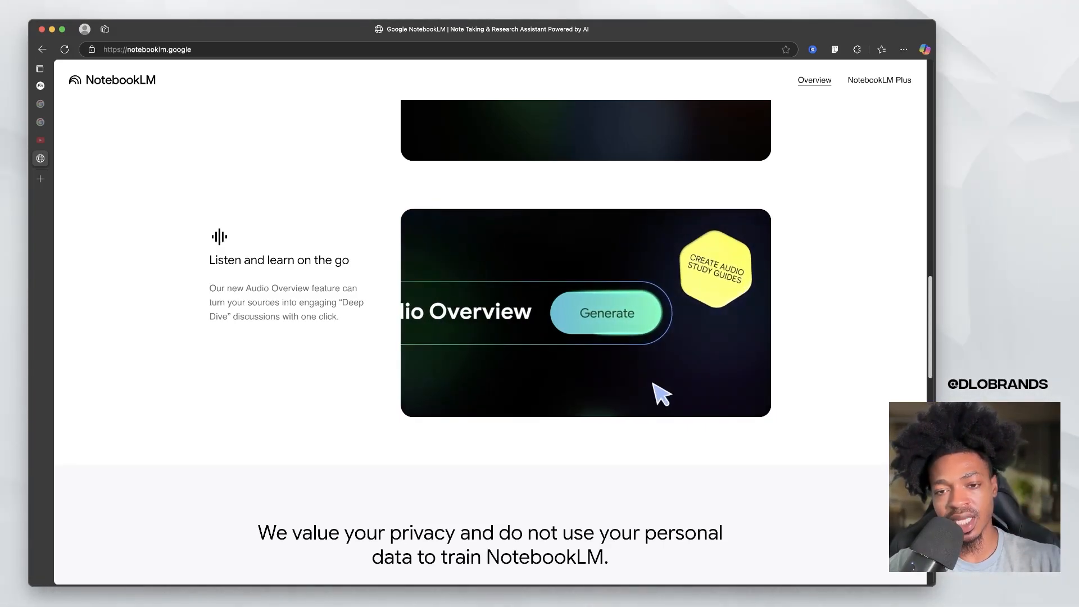
- Browse the channel's latest videos, then return to NotebookLM's YouTube source form
{"action": "scroll", "scroll_direction": "down", "scroll_amount": 3}
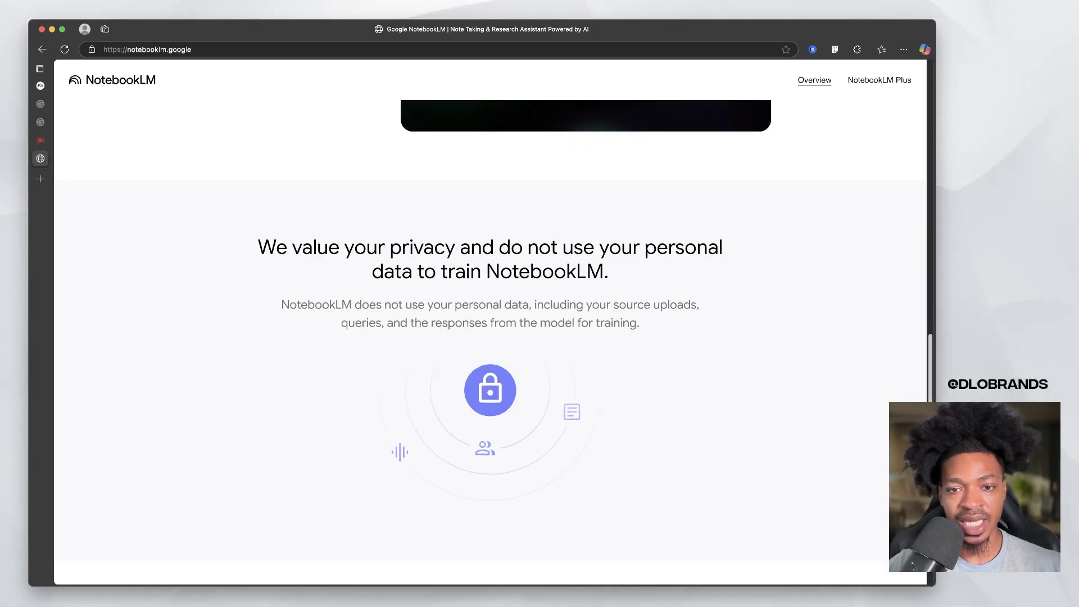
{"action": "scroll", "scroll_direction": "down", "scroll_amount": 3}
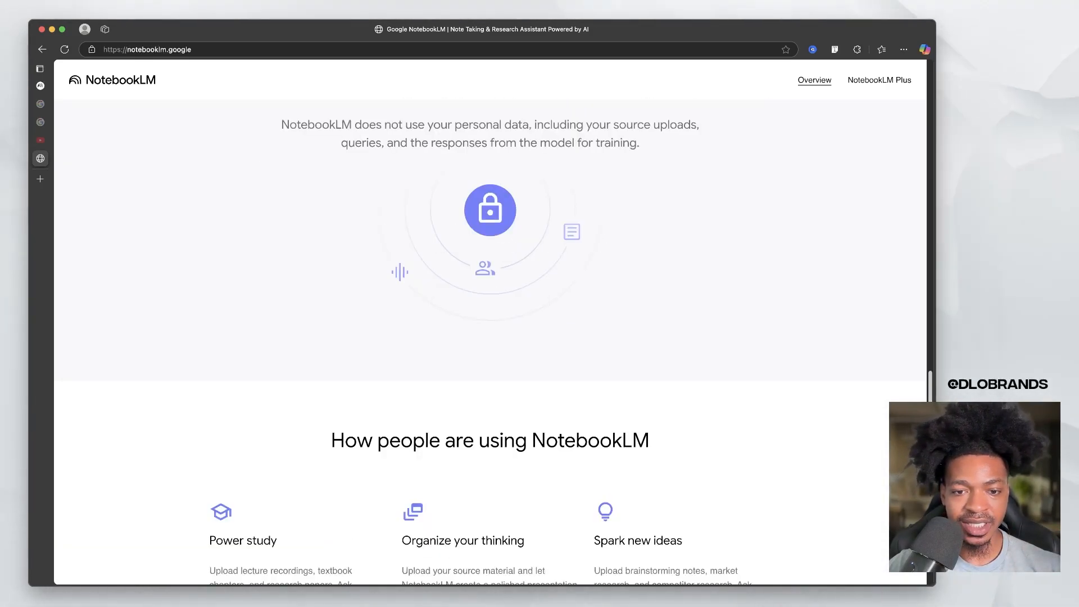
{"action": "scroll", "scroll_direction": "down", "scroll_amount": 3}
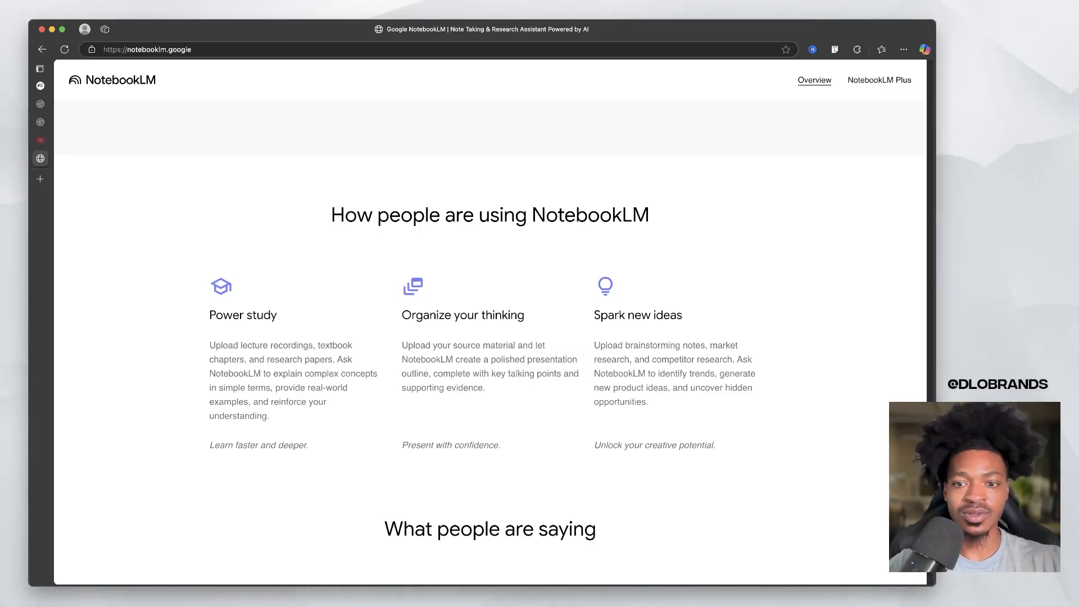
{"action": "scroll", "scroll_direction": "down", "scroll_amount": 3}
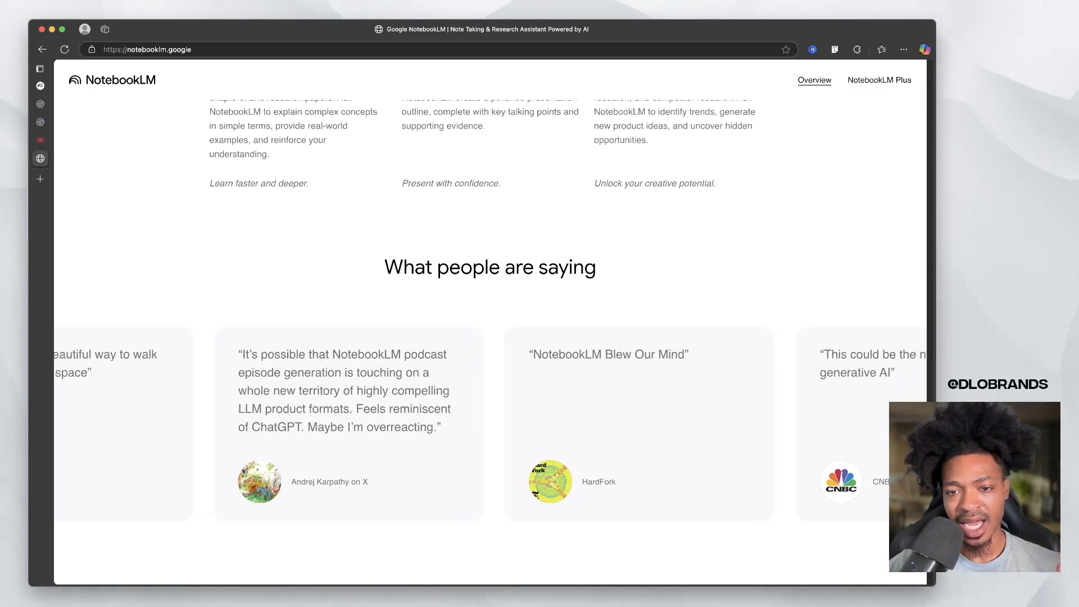
{"action": "scroll", "scroll_direction": "down", "scroll_amount": 3}
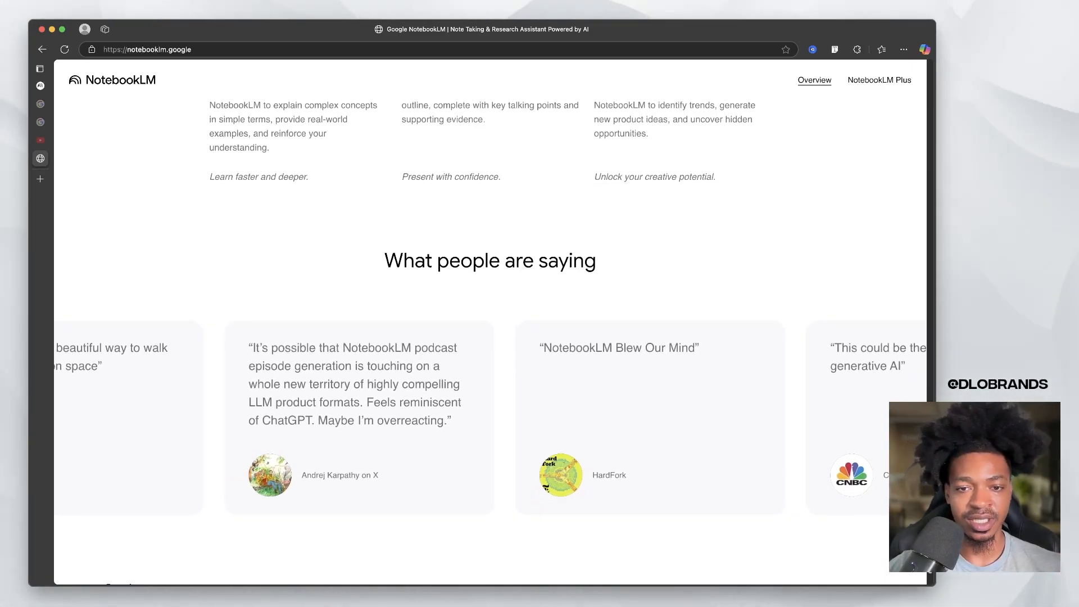
{"action": "scroll", "scroll_direction": "up", "scroll_amount": 3}
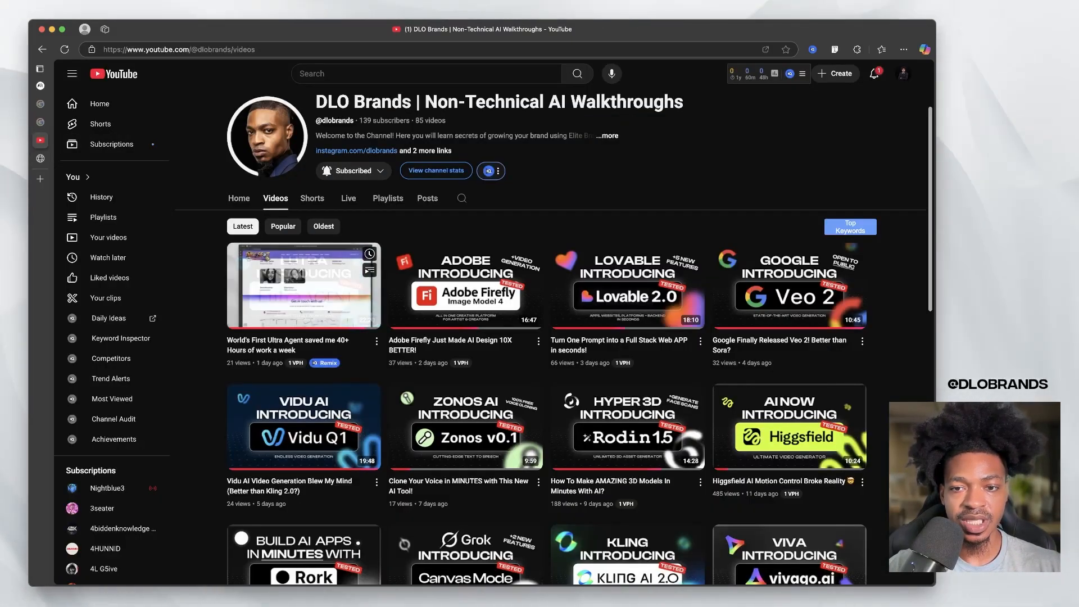
{"action": "scroll", "scroll_direction": "down", "scroll_amount": 3}
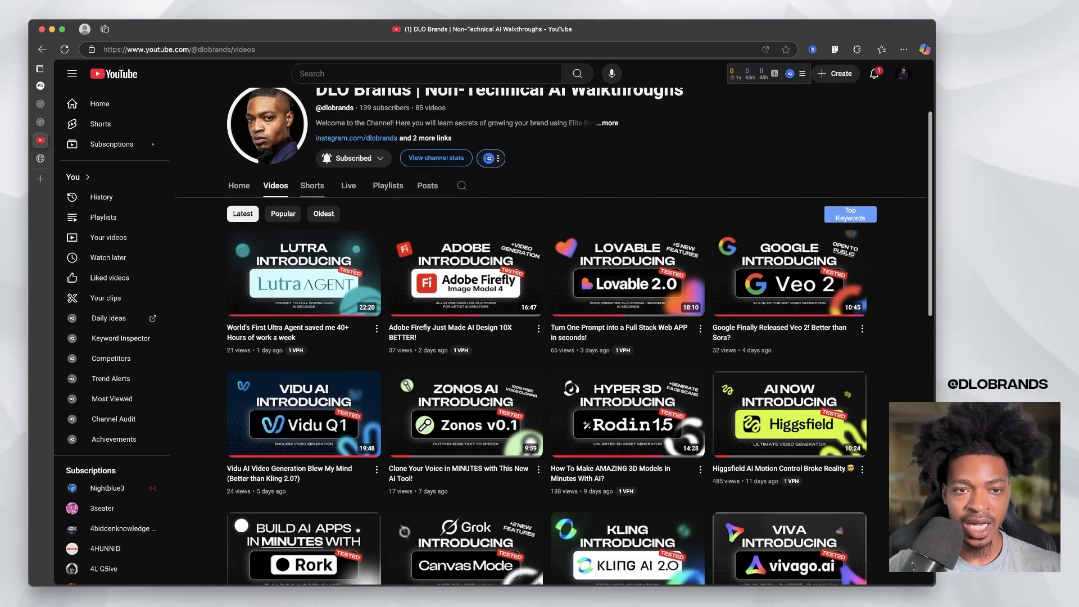
{"action": "left_click", "coordinate": [284, 213]}
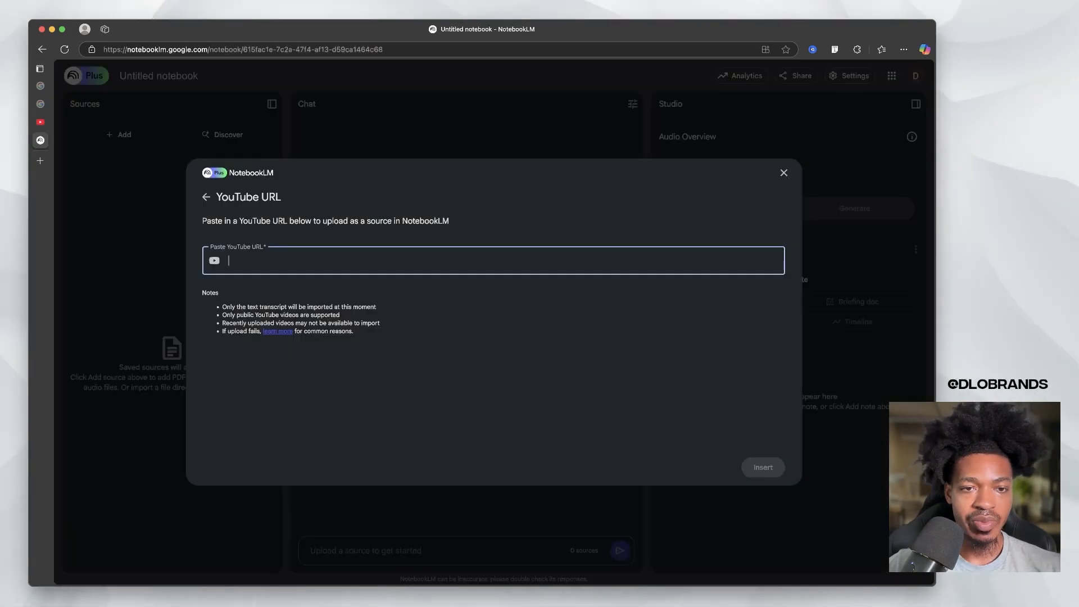
- Insert the pasted YouTube video URL as the notebook's fourth source
{"action": "left_click", "coordinate": [763, 467]}
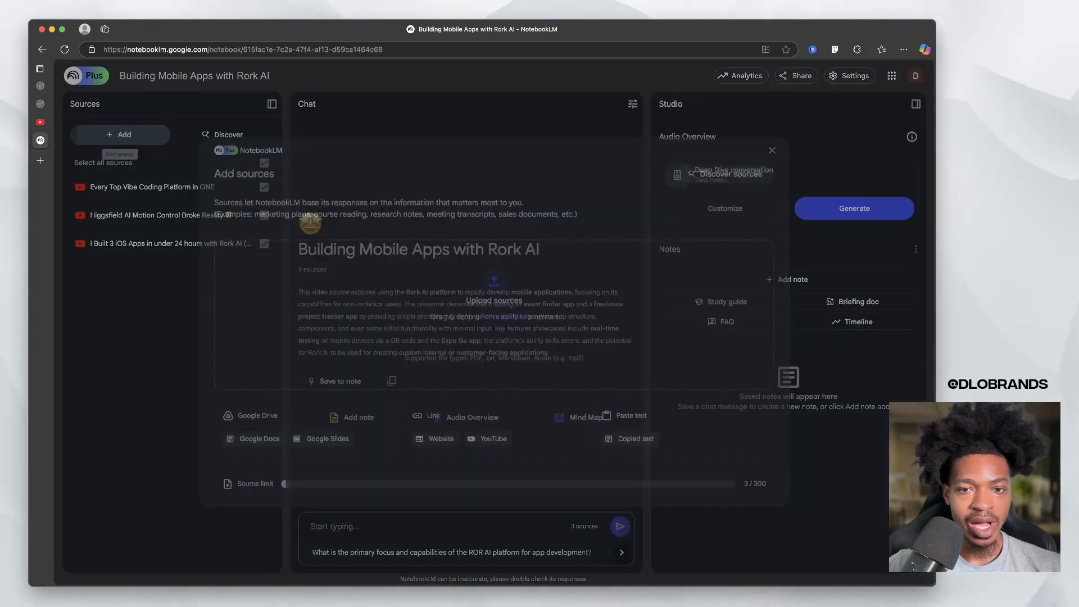
{"action": "left_click", "coordinate": [493, 438]}
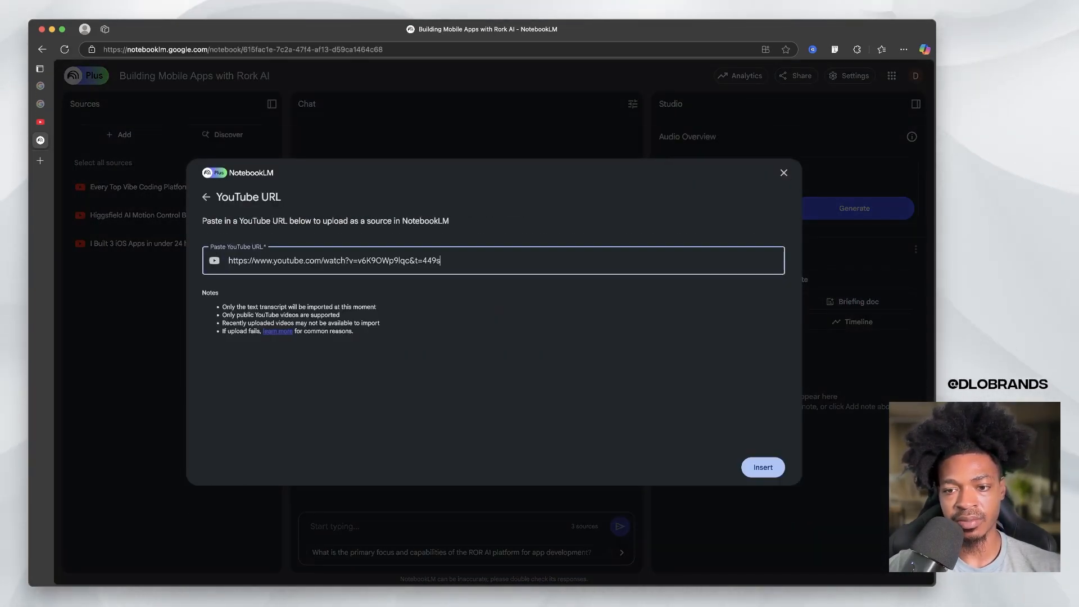
{"action": "left_click", "coordinate": [762, 467]}
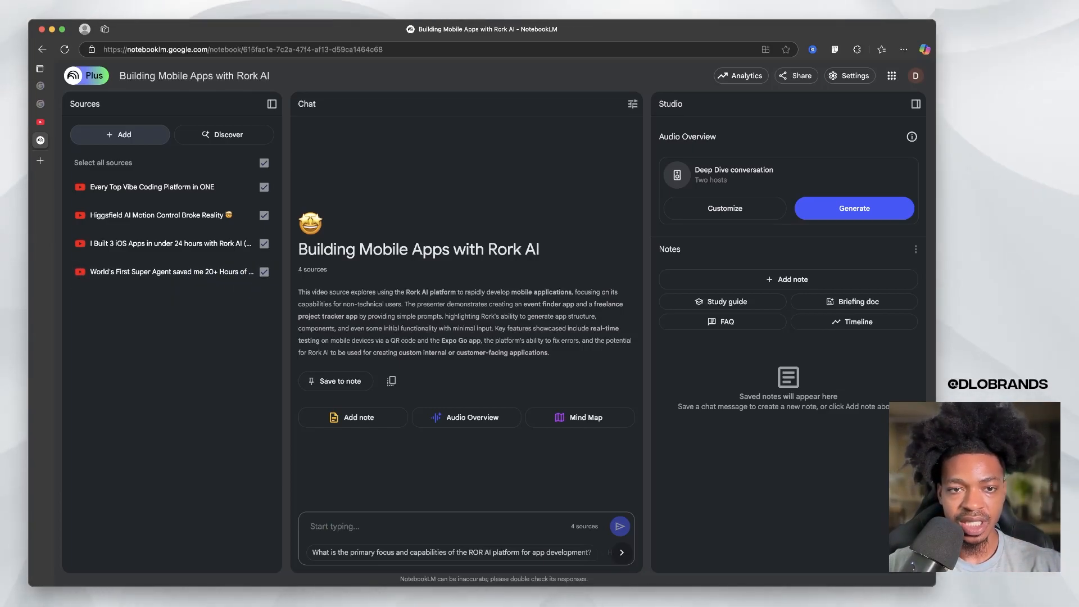
{"action": "mouse_move", "coordinate": [157, 215]}
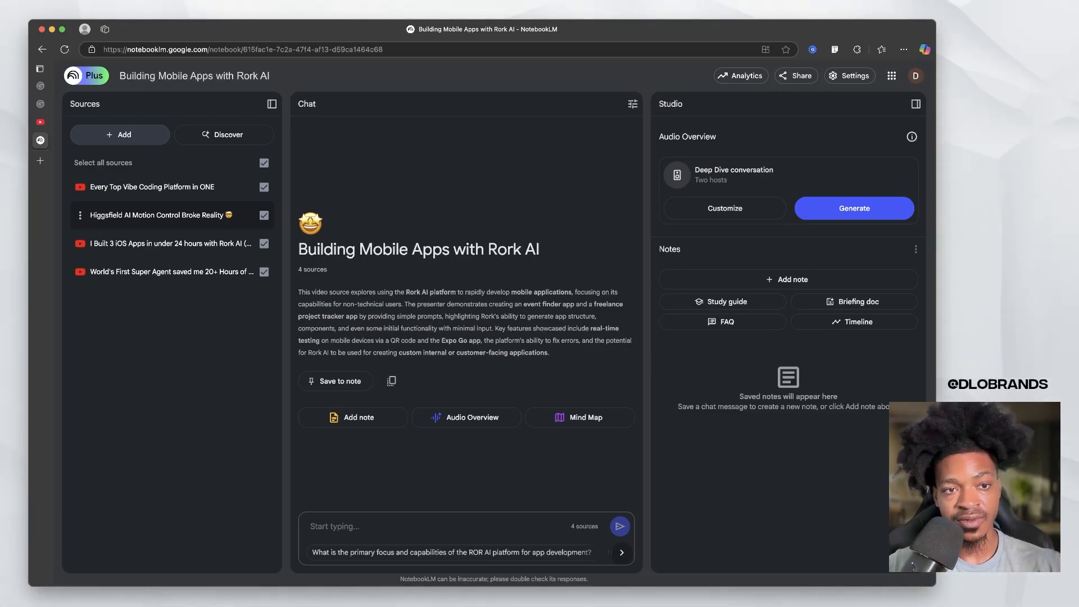
{"action": "mouse_move", "coordinate": [157, 215]}
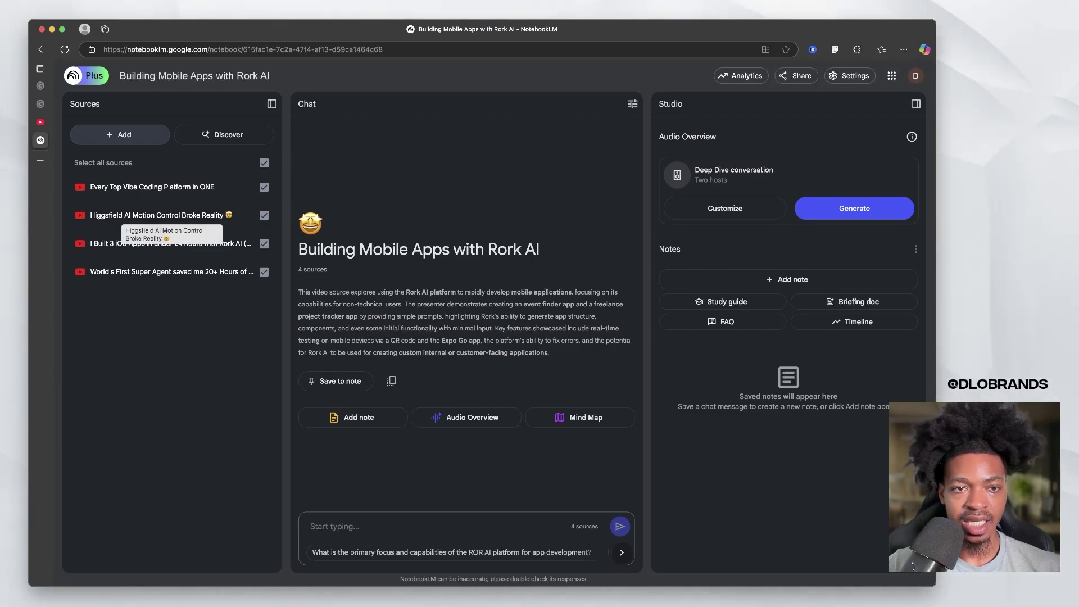
{"action": "left_click_drag", "start_coordinate": [298, 292], "coordinate": [549, 352]}
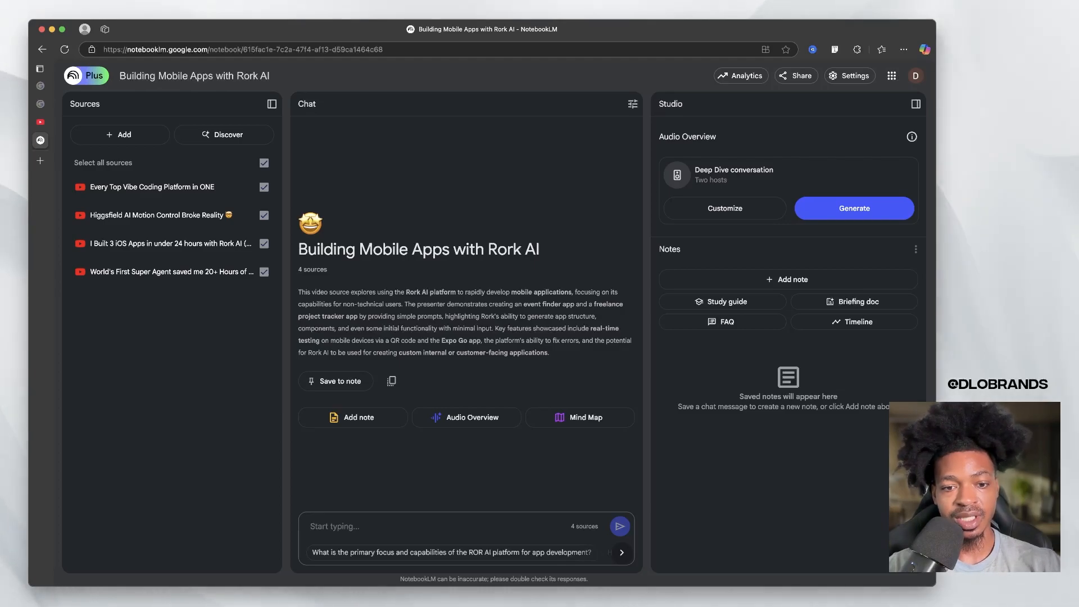
- Ask the chat 'What is the best platform for vibe coding' and send it
{"action": "type", "text": "What is"}
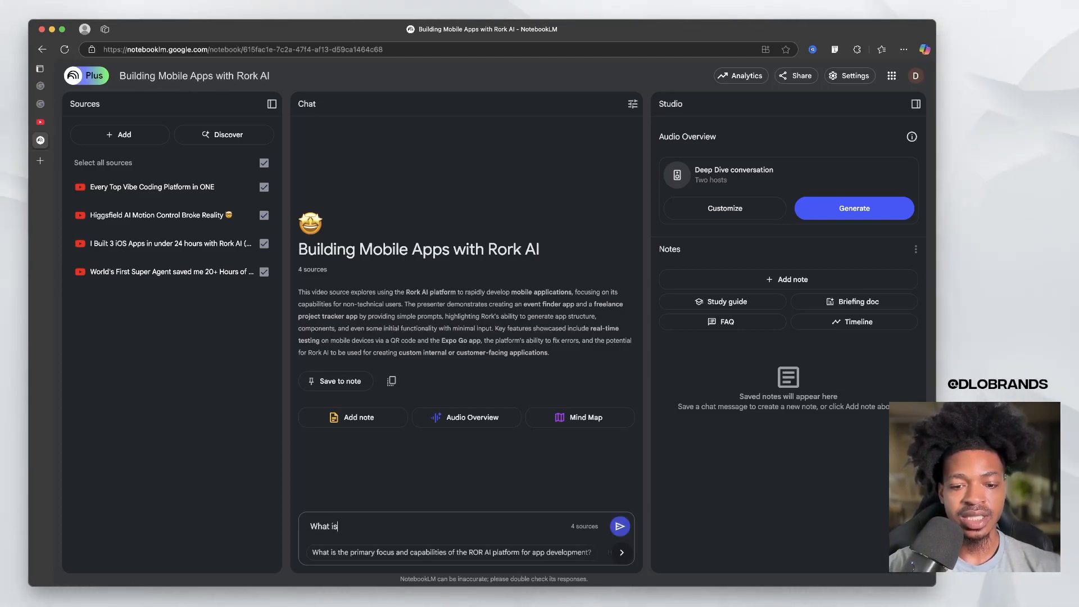
{"action": "type", "text": "the best platform to use for"}
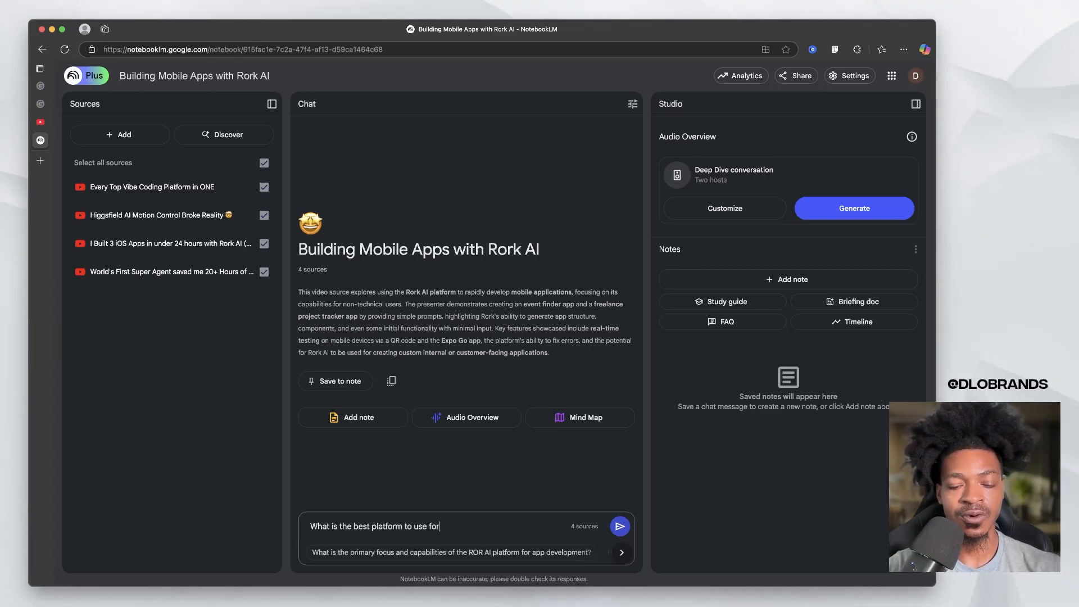
{"action": "left_click", "coordinate": [621, 526]}
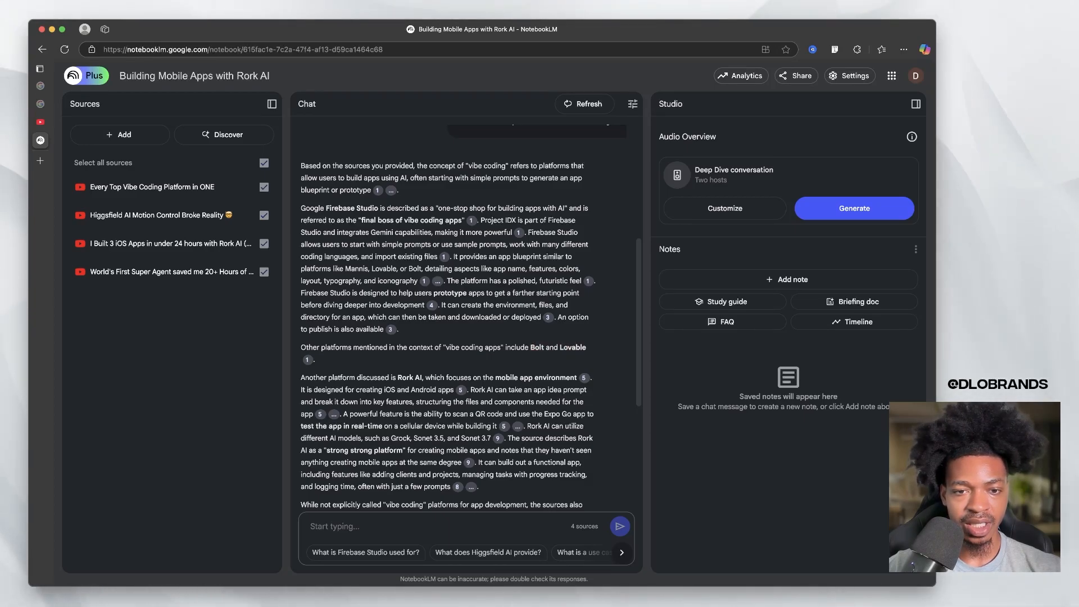
- Review the vibe coding platforms answer, then ask the suggested 'What does Higgsfield AI provide?' question
{"action": "scroll", "scroll_direction": "down", "scroll_amount": 3}
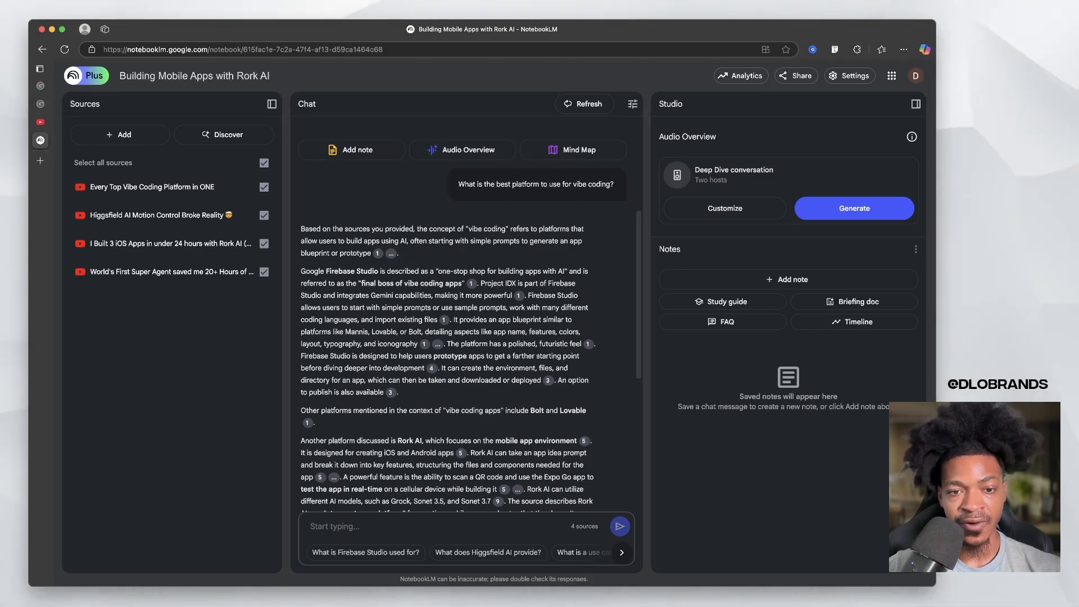
{"action": "scroll", "scroll_direction": "down", "scroll_amount": 3}
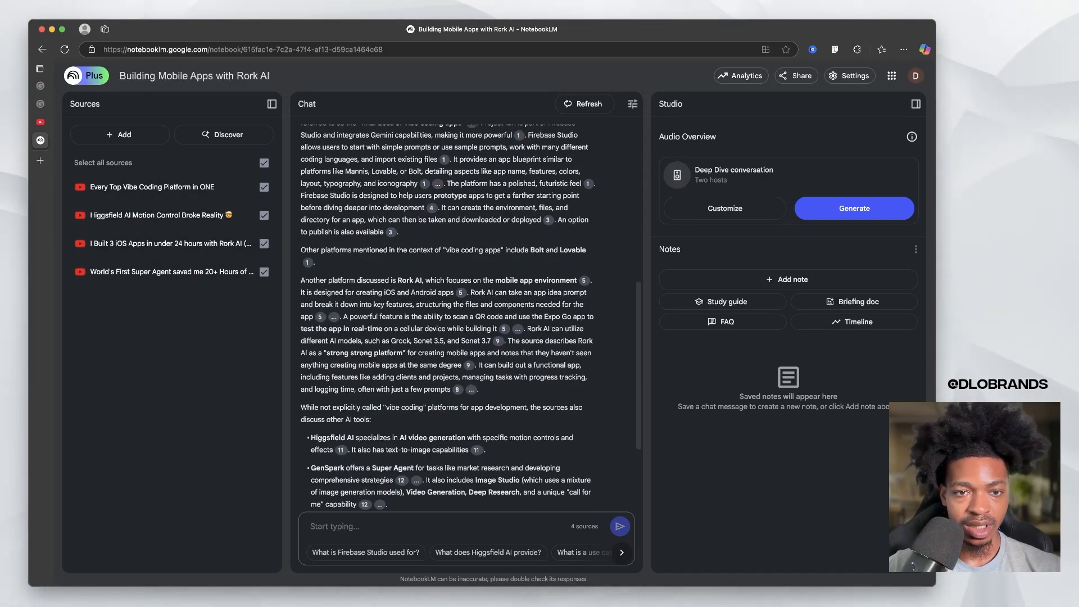
{"action": "scroll", "scroll_direction": "down", "scroll_amount": 3}
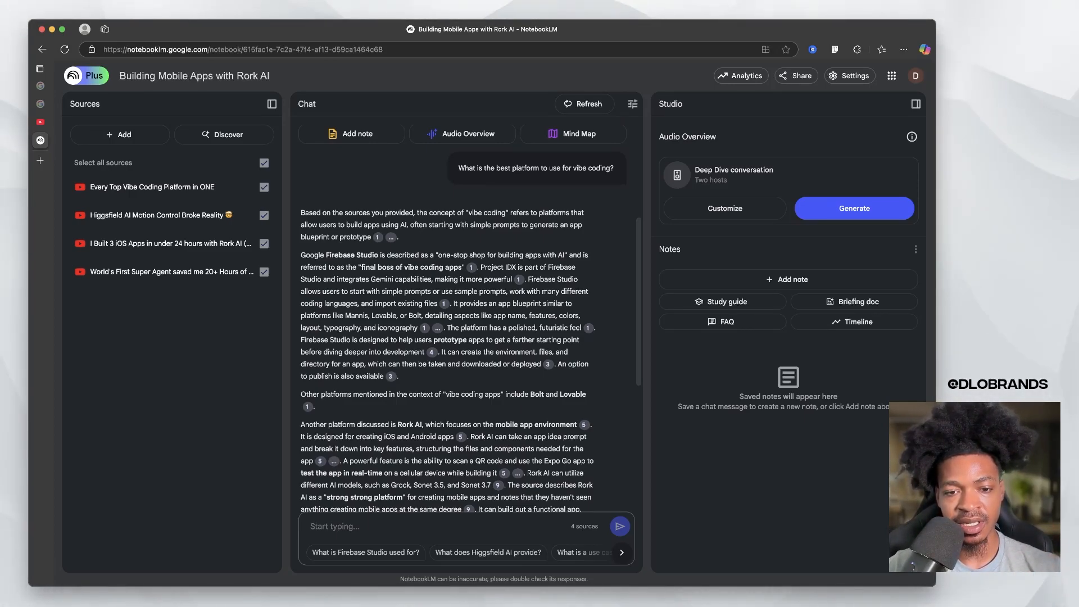
{"action": "scroll", "scroll_direction": "down", "scroll_amount": 3}
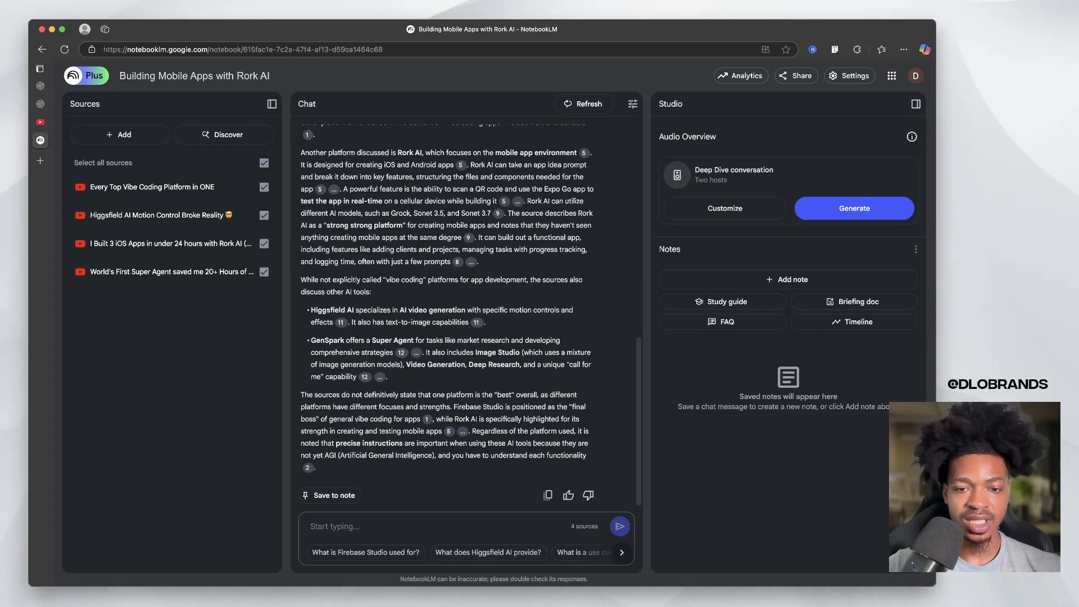
{"action": "scroll", "scroll_direction": "down", "scroll_amount": 3}
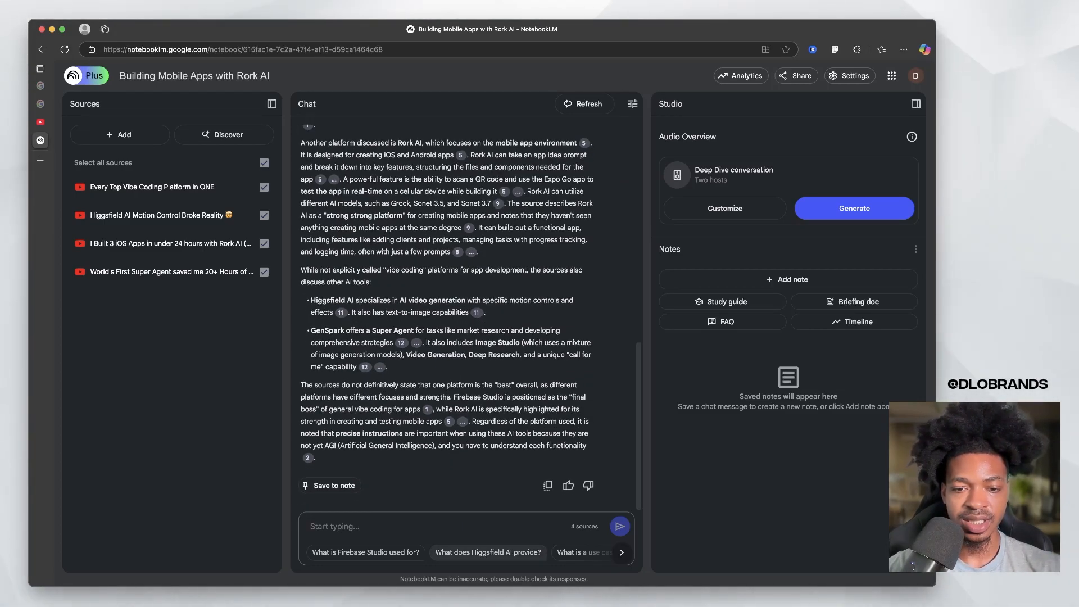
{"action": "left_click", "coordinate": [488, 552]}
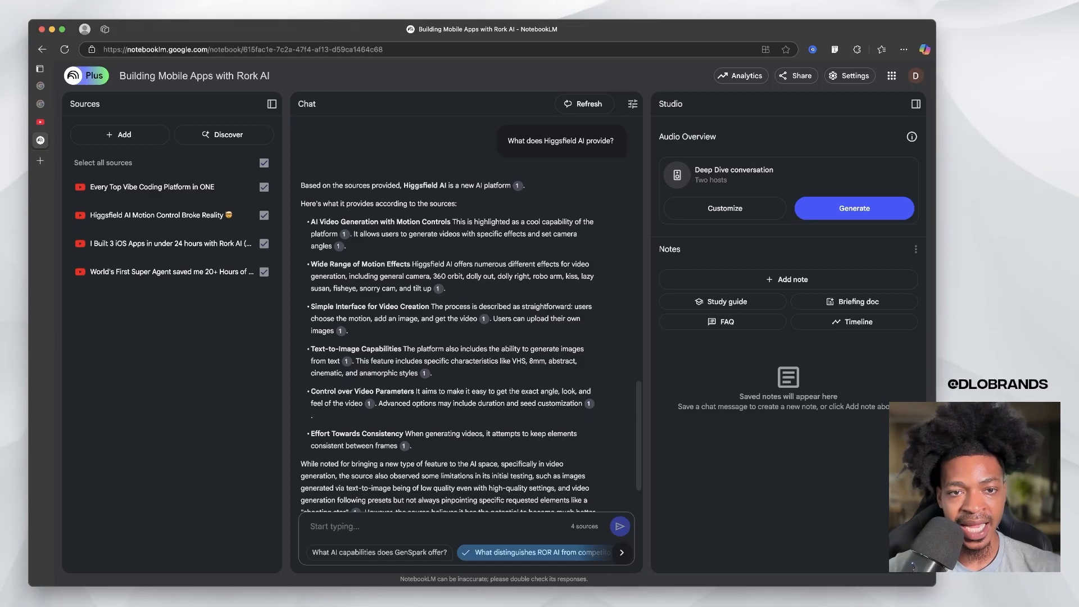
- Read through the cited Higgsfield AI capabilities answer in the chat
{"action": "scroll", "scroll_direction": "down", "scroll_amount": 3}
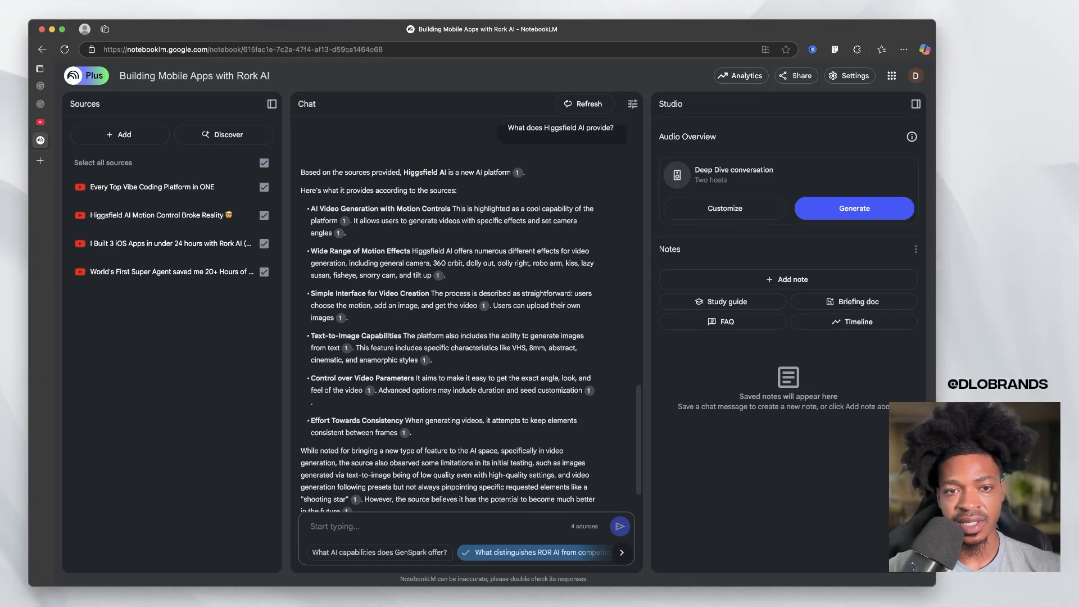
{"action": "scroll", "scroll_direction": "down", "scroll_amount": 3}
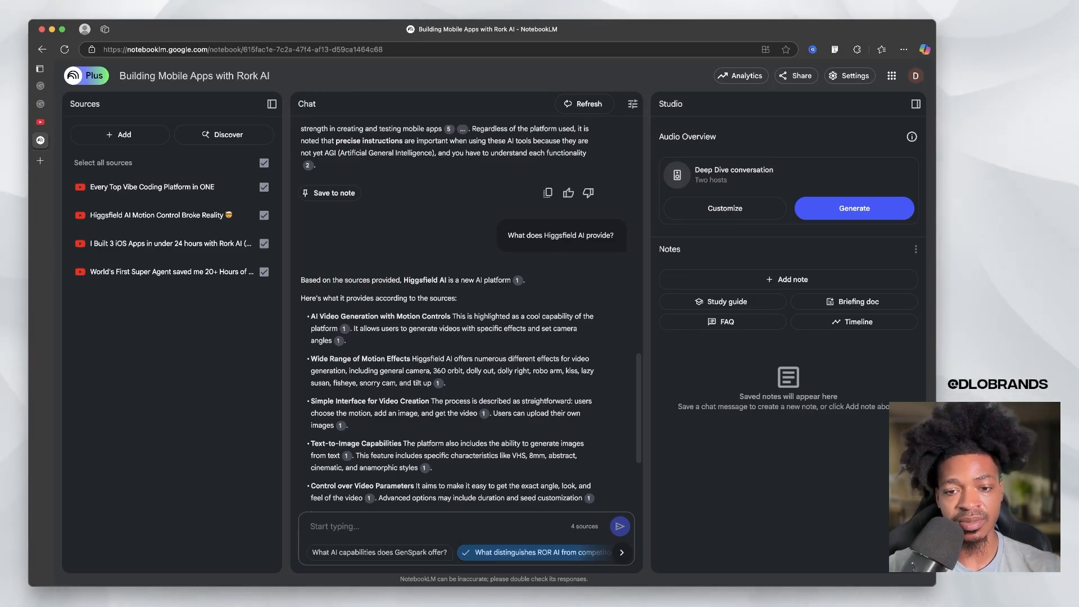
{"action": "scroll", "scroll_direction": "down", "scroll_amount": 3}
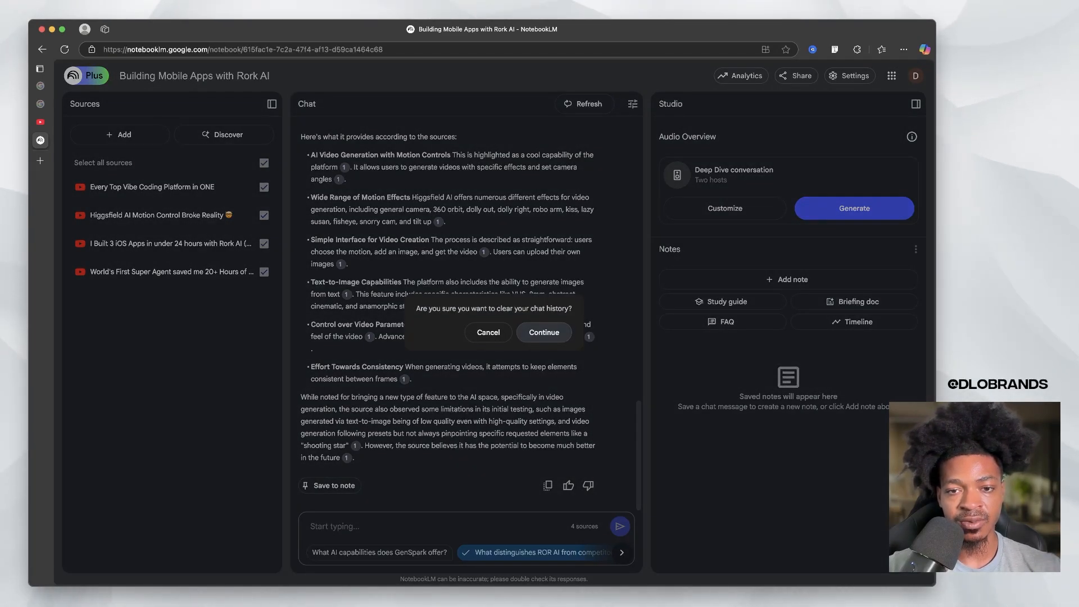
- Confirm clearing the chat history and bring up the Customize Audio Overview dialog
{"action": "left_click", "coordinate": [545, 332]}
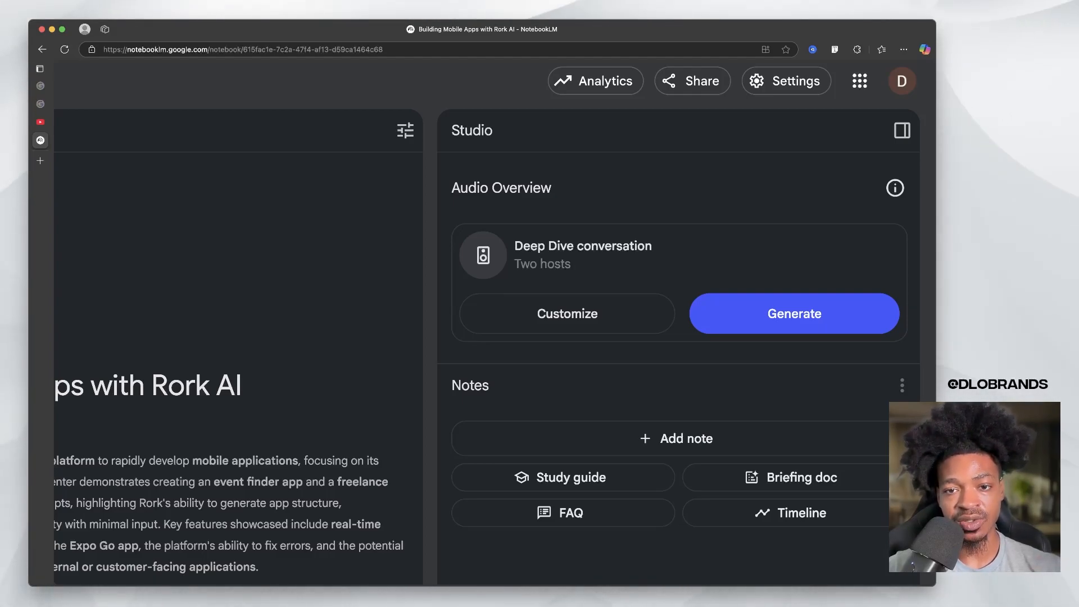
{"action": "left_click", "coordinate": [567, 314]}
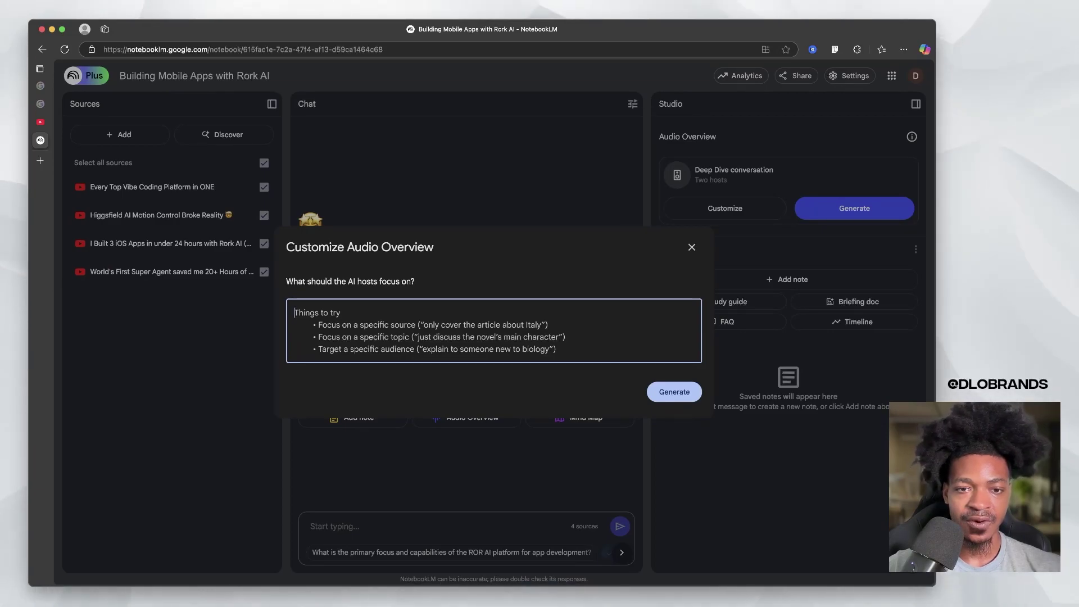
- Focus the audio overview on vibe coding and other apps like video generation and super agents, then generate it
{"action": "type", "text": "- F"}
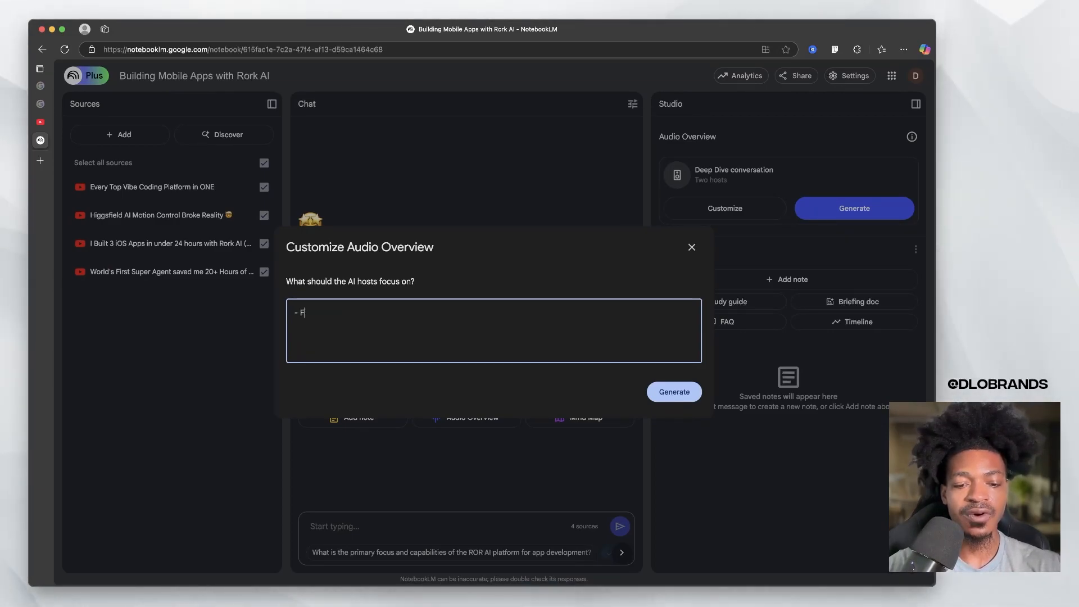
{"action": "type", "text": "ocus on"}
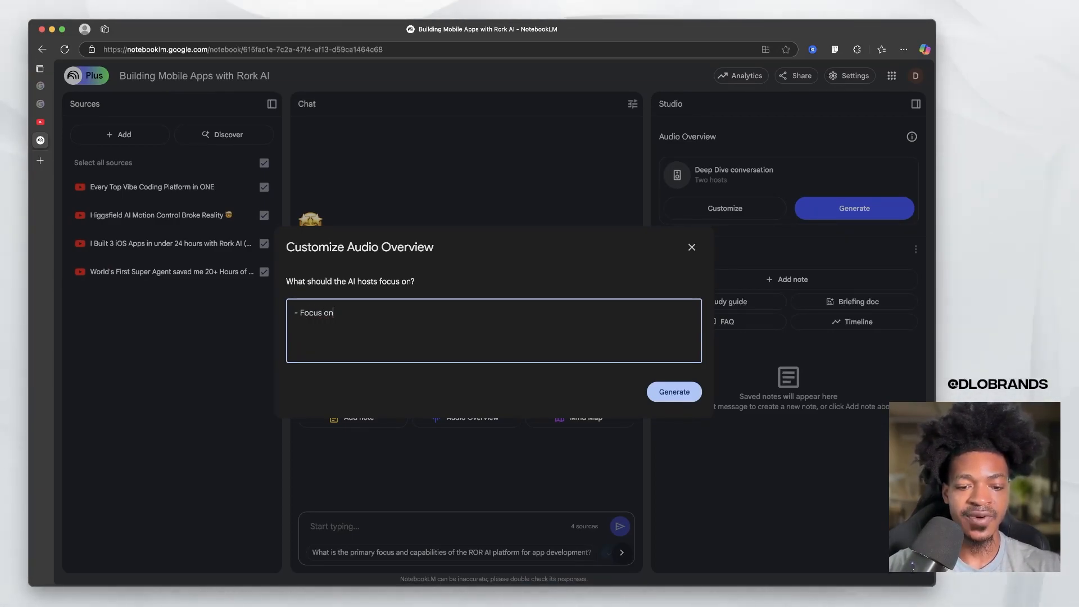
{"action": "type", "text": "vibe coding and"}
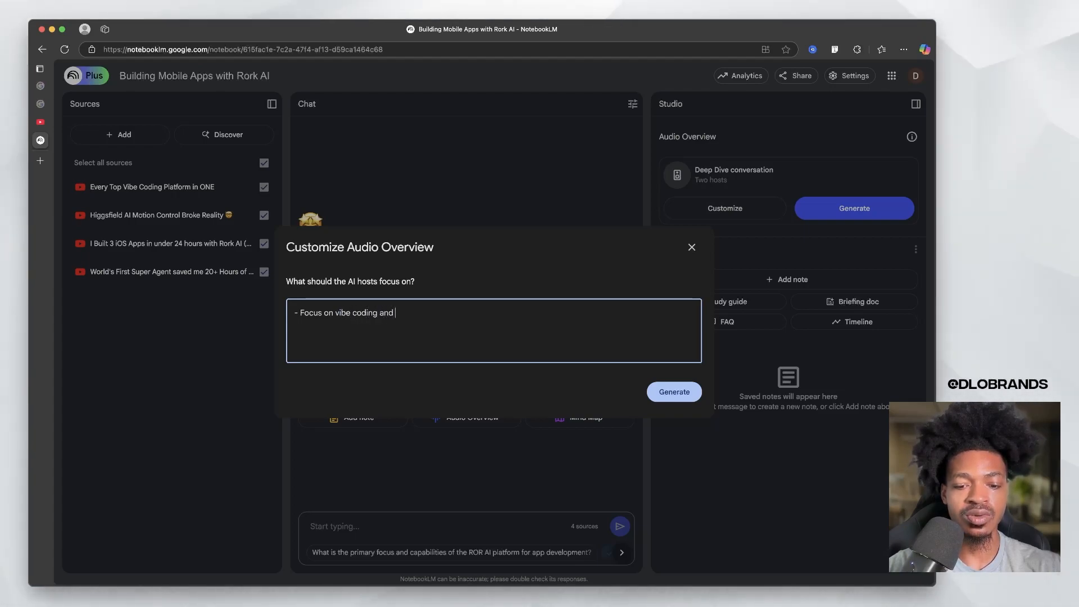
{"action": "type", "text": "using other apps to supplement the design (i.e"}
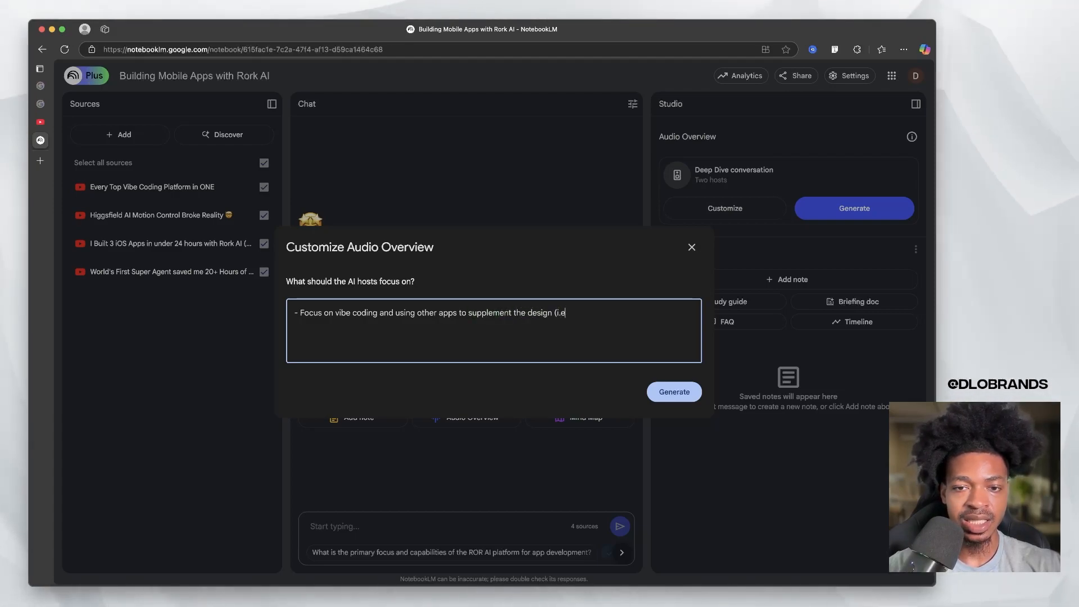
{"action": "type", "text": "video generation + phot"}
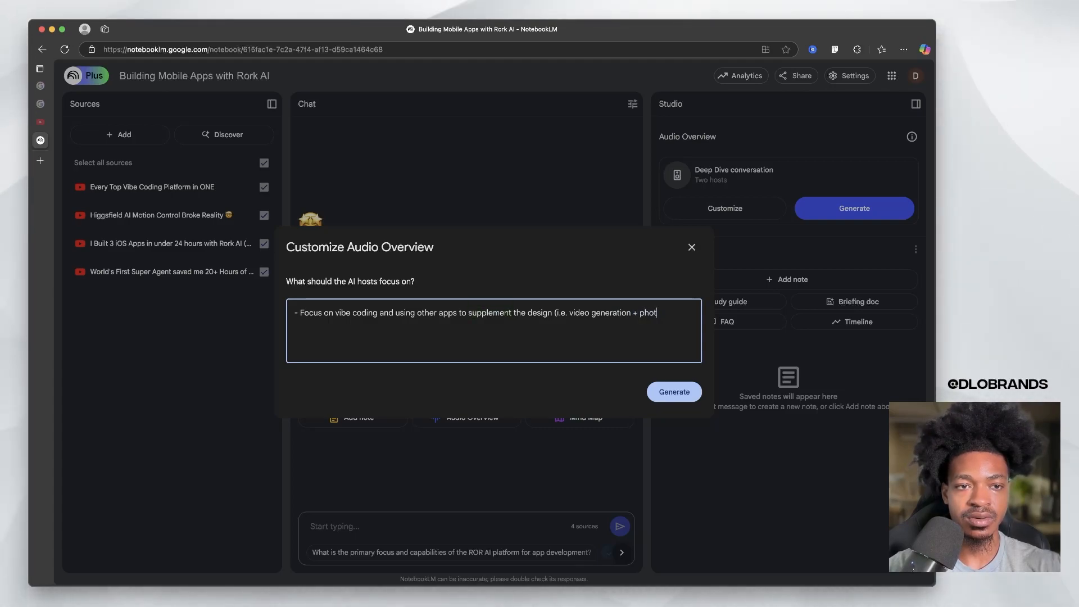
{"action": "type", "text": "super agent use)"}
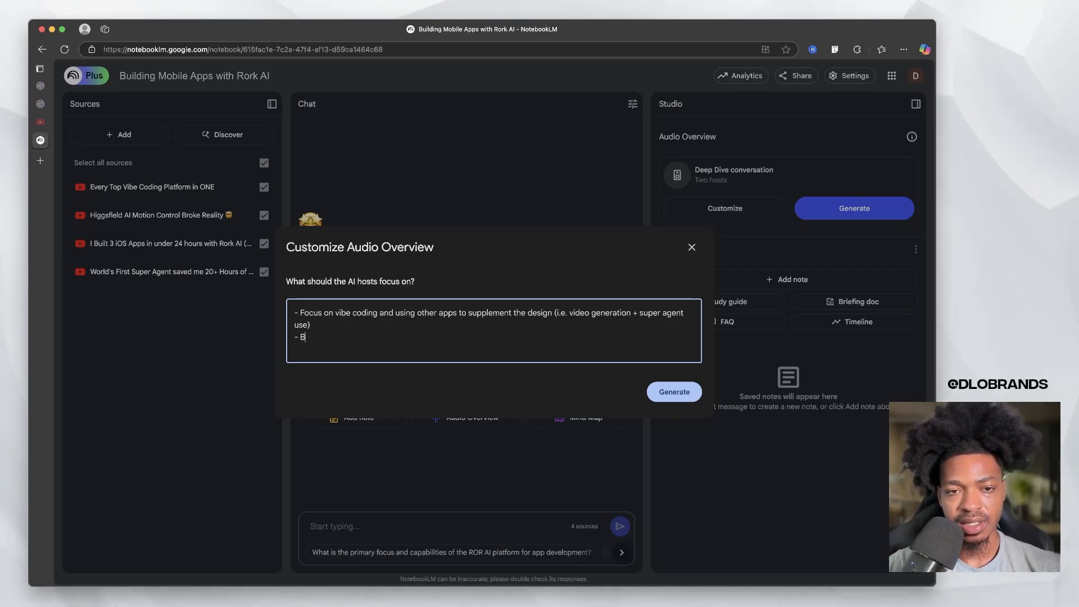
{"action": "key", "text": "Backspace"}
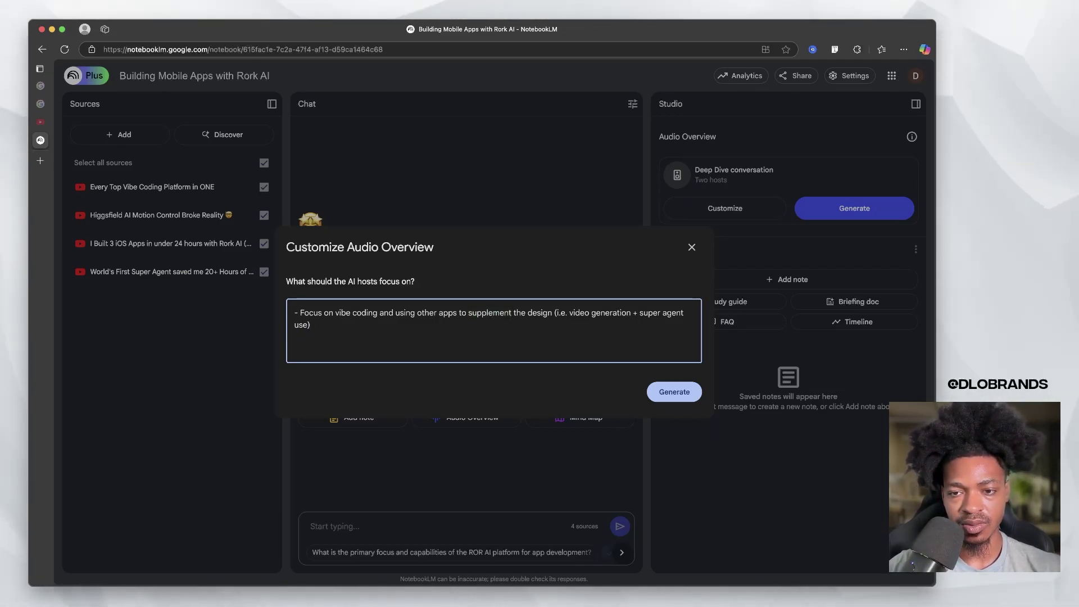
{"action": "left_click", "coordinate": [673, 391]}
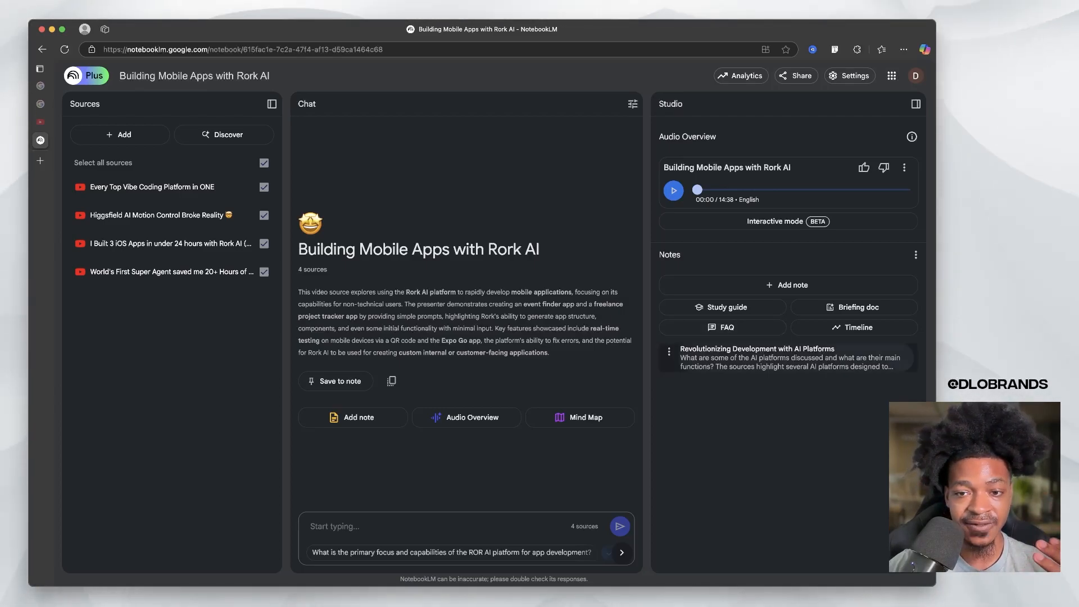
- Open the 'Revolutionizing Development with AI Platforms' note after the audio overview finishes
{"action": "left_click", "coordinate": [779, 359]}
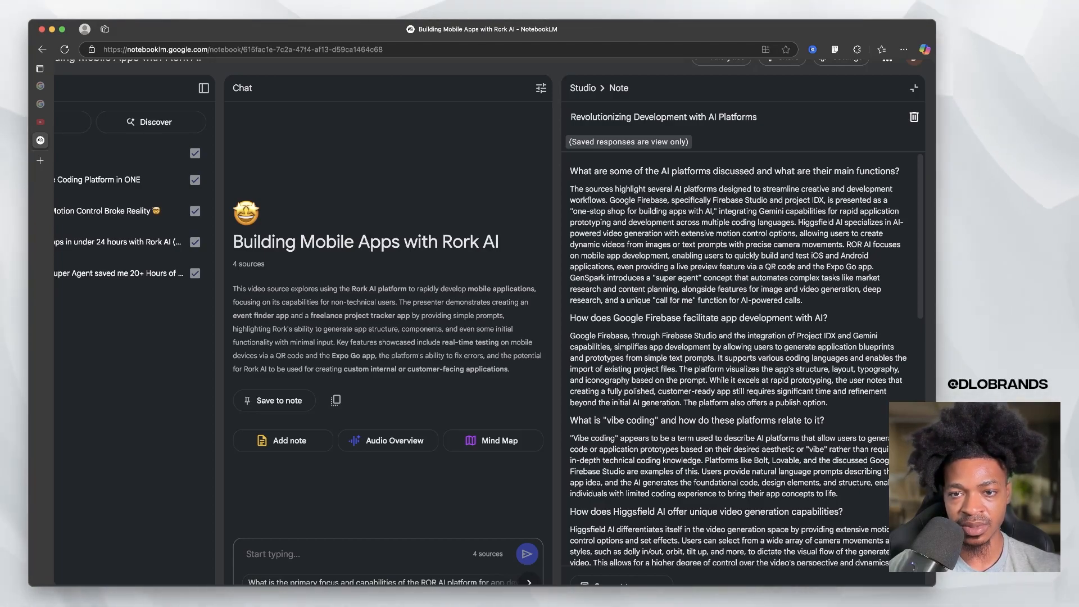
- Read through the AI platforms note's FAQ-style answers
{"action": "scroll", "scroll_direction": "down", "scroll_amount": 3}
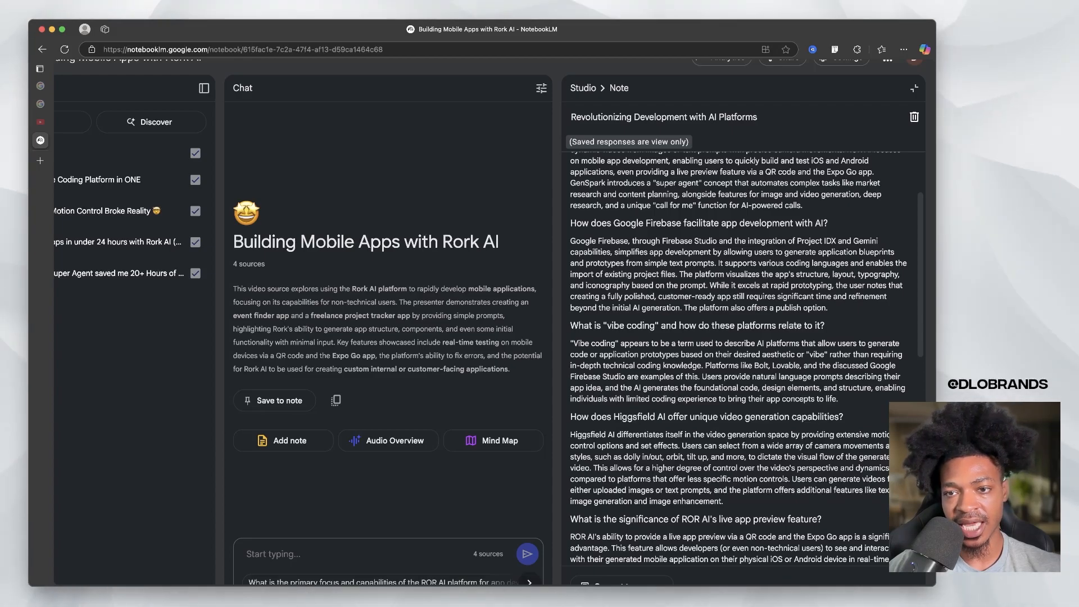
{"action": "scroll", "scroll_direction": "down", "scroll_amount": 3}
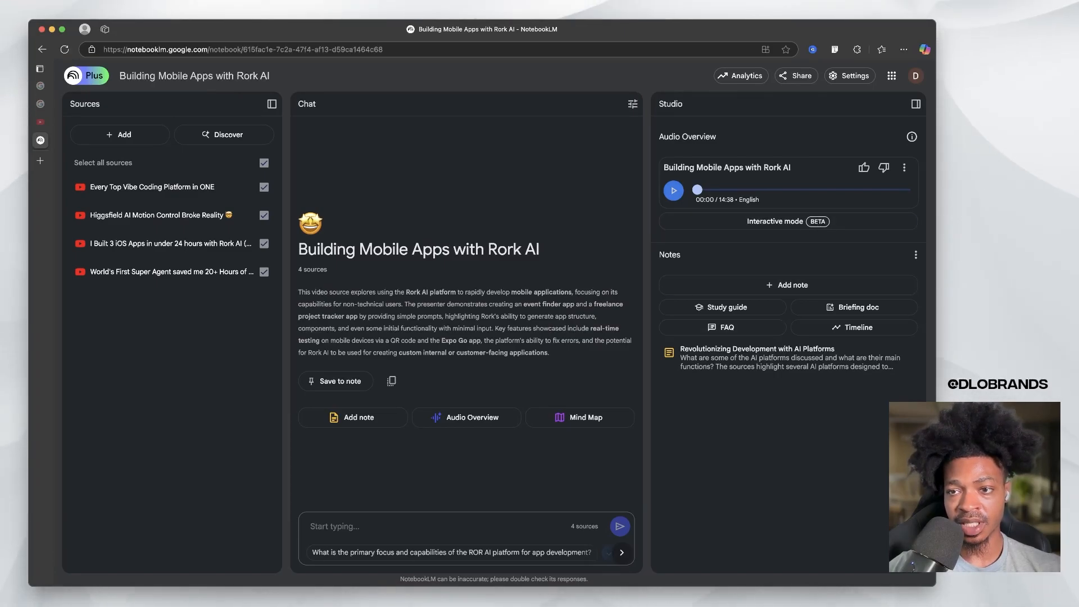
- Play the audio overview, pausing and resuming, then skip ahead to around the 2:47 mark
{"action": "left_click", "coordinate": [674, 190]}
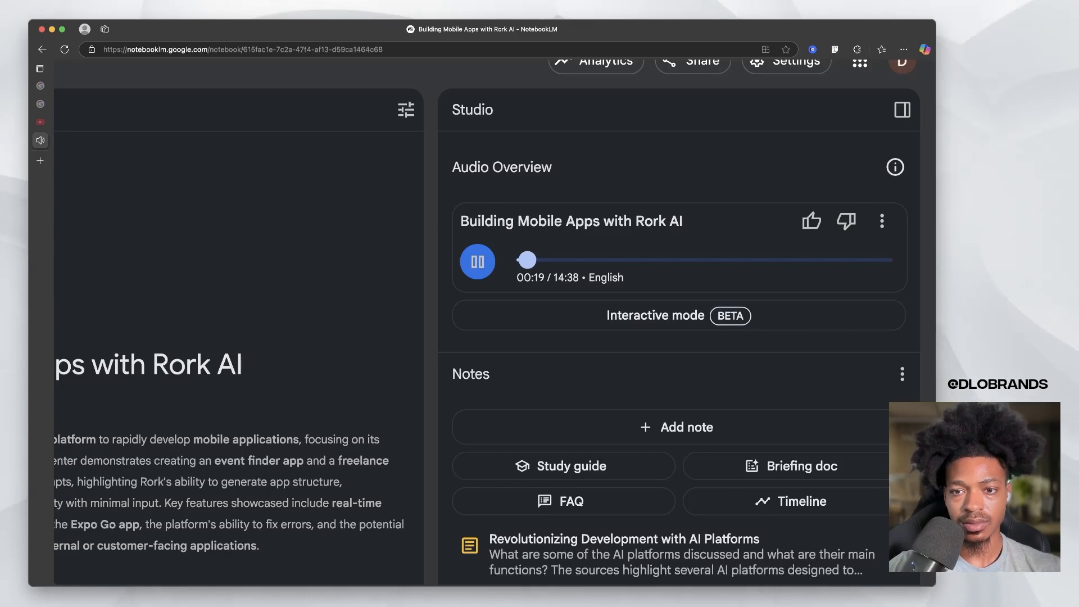
{"action": "left_click", "coordinate": [476, 260]}
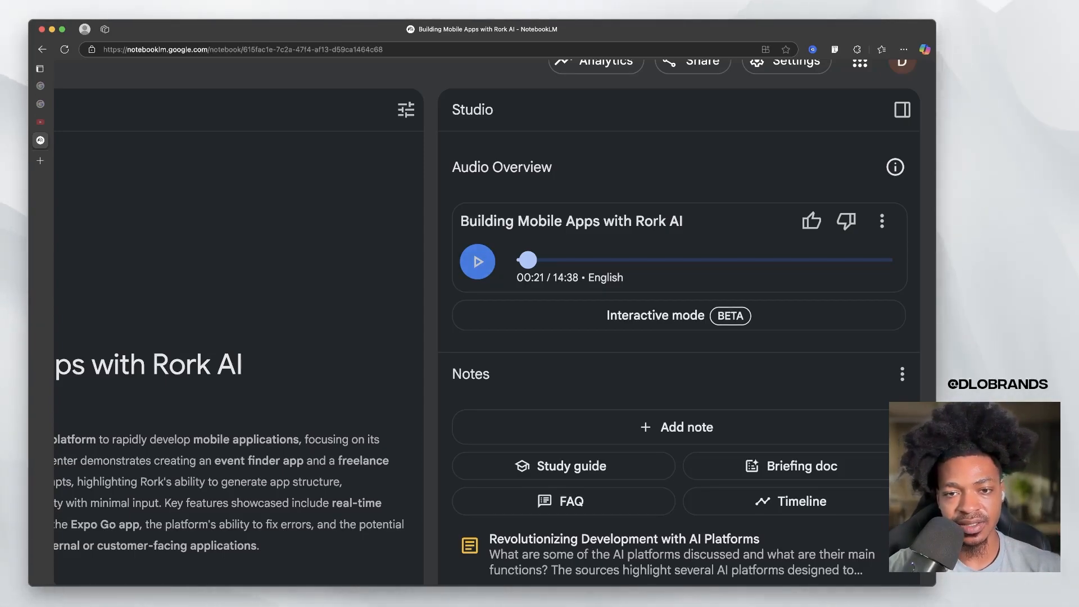
{"action": "left_click", "coordinate": [477, 261]}
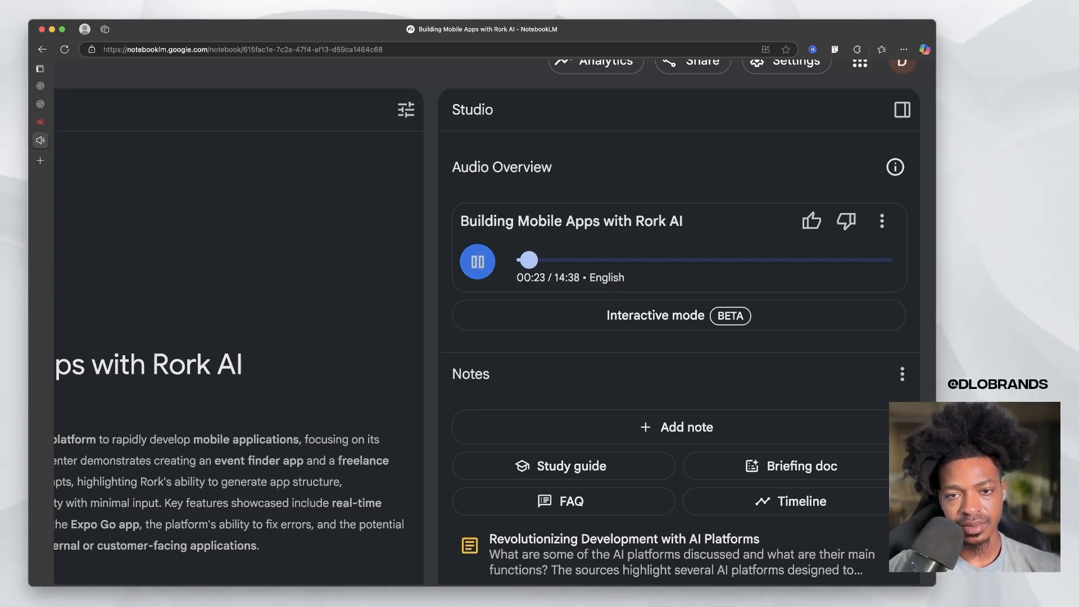
{"action": "left_click", "coordinate": [477, 261]}
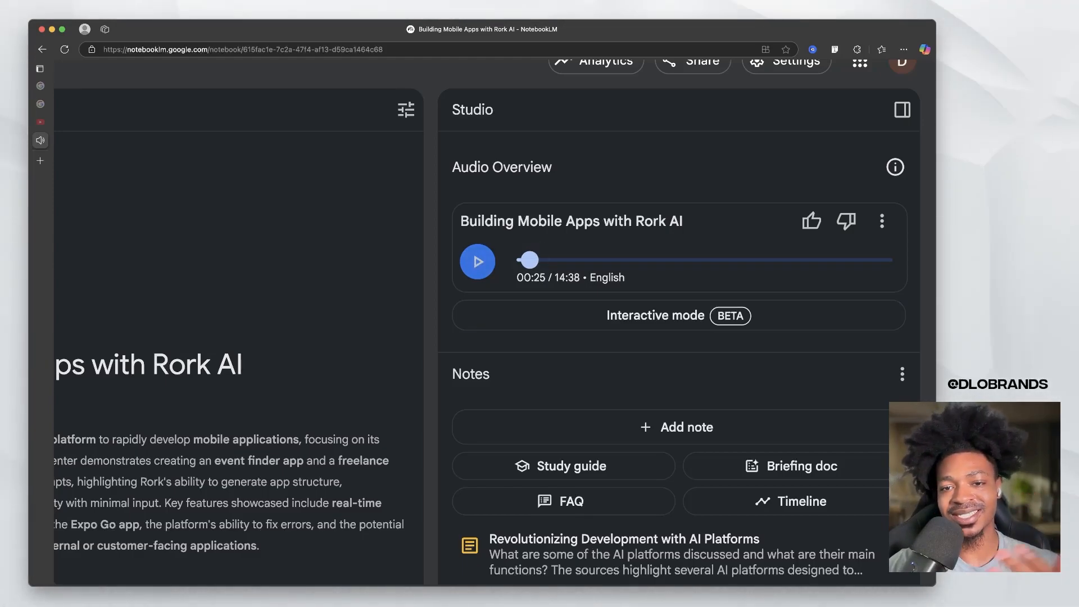
{"action": "left_click", "coordinate": [476, 260]}
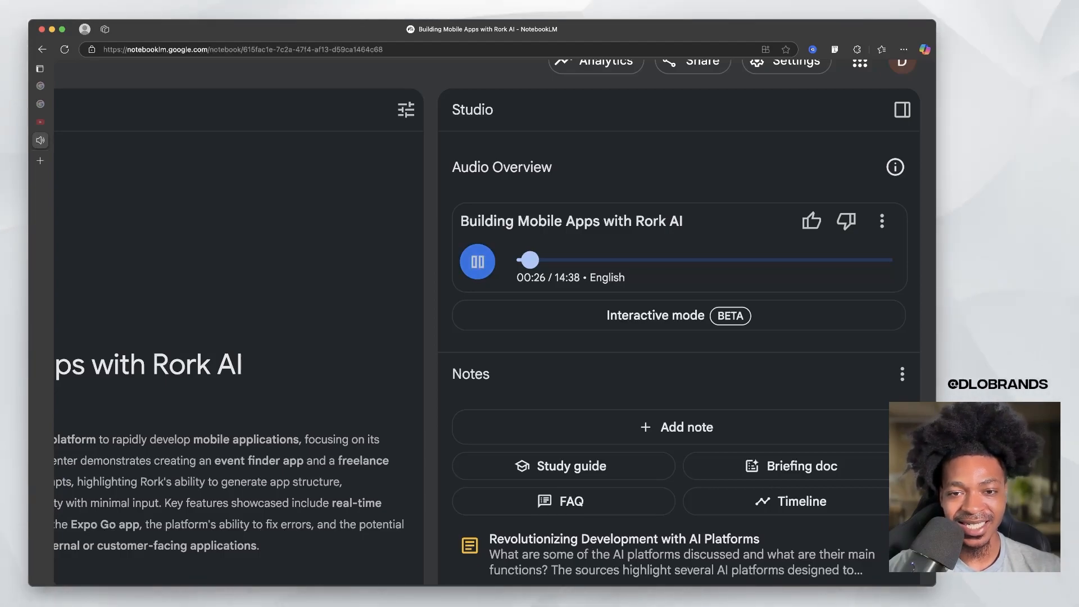
{"action": "left_click_drag", "start_coordinate": [529, 260], "coordinate": [582, 260]}
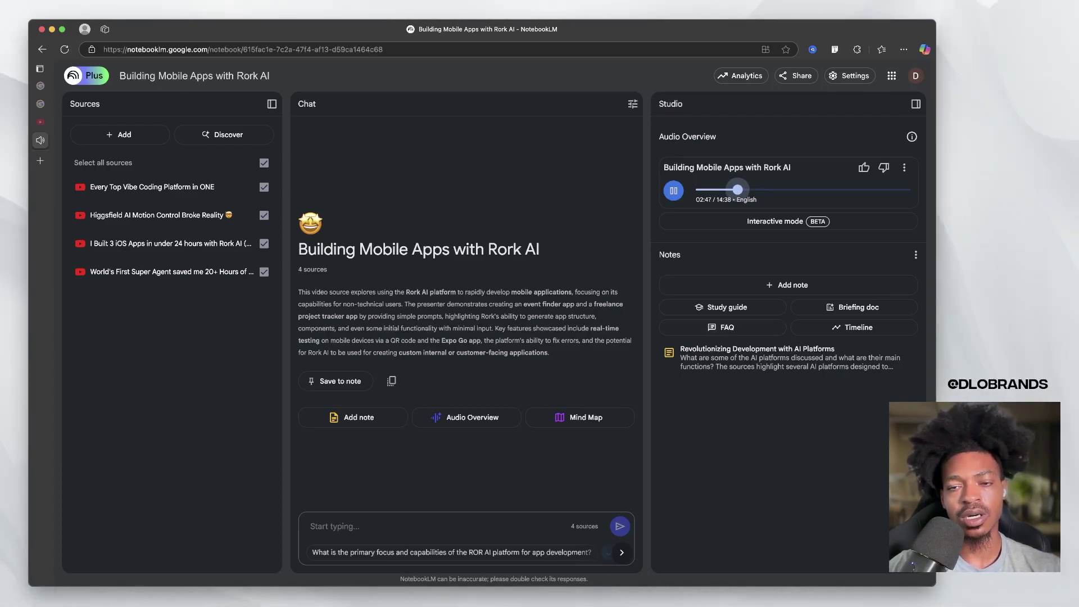
{"action": "left_click", "coordinate": [674, 190]}
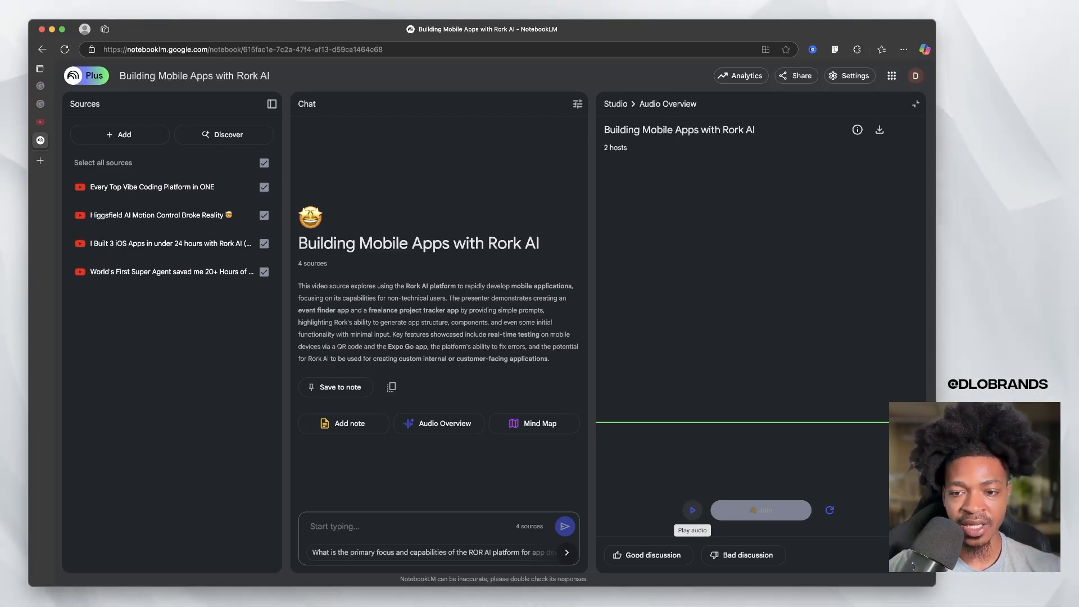
- Start the two-host audio overview of the Rork AI notebook in interactive mode
{"action": "left_click", "coordinate": [692, 510]}
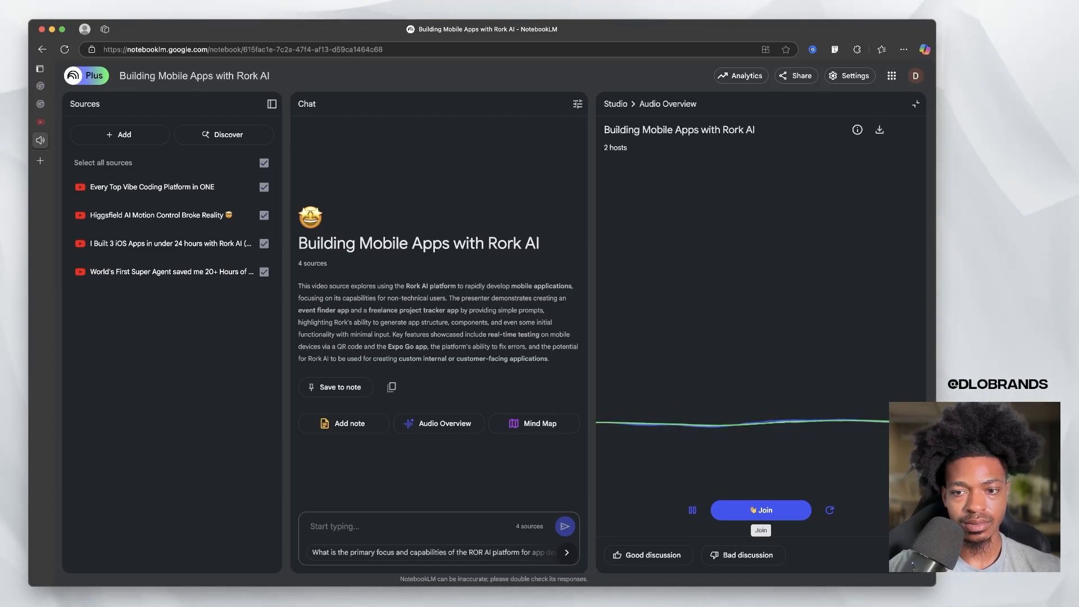
{"action": "left_click", "coordinate": [761, 510]}
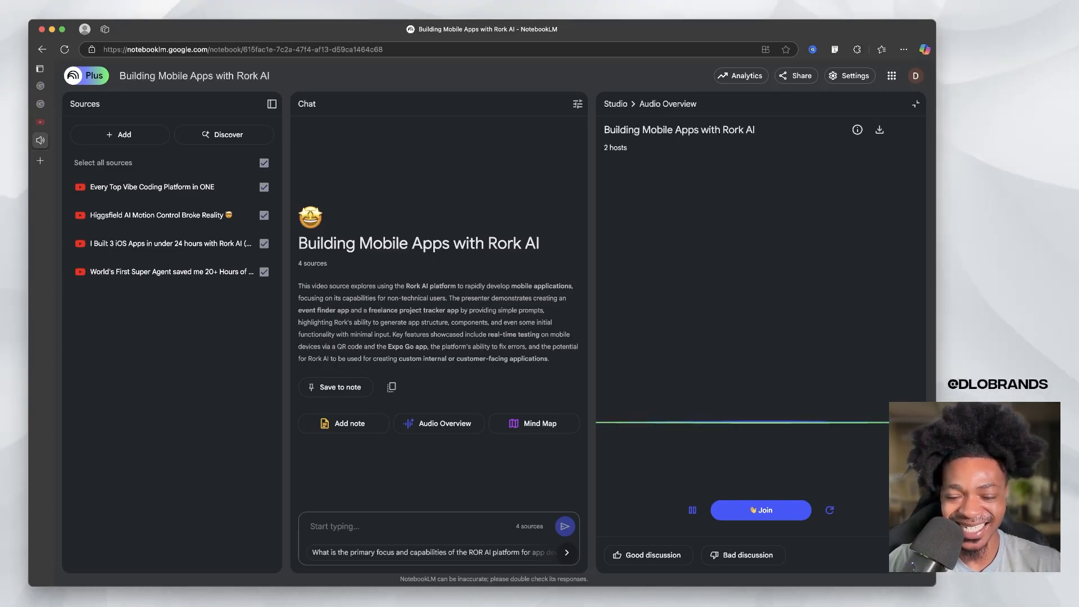
- Return to the NotebookLM home page listing all three notebooks
{"action": "left_click", "coordinate": [693, 510]}
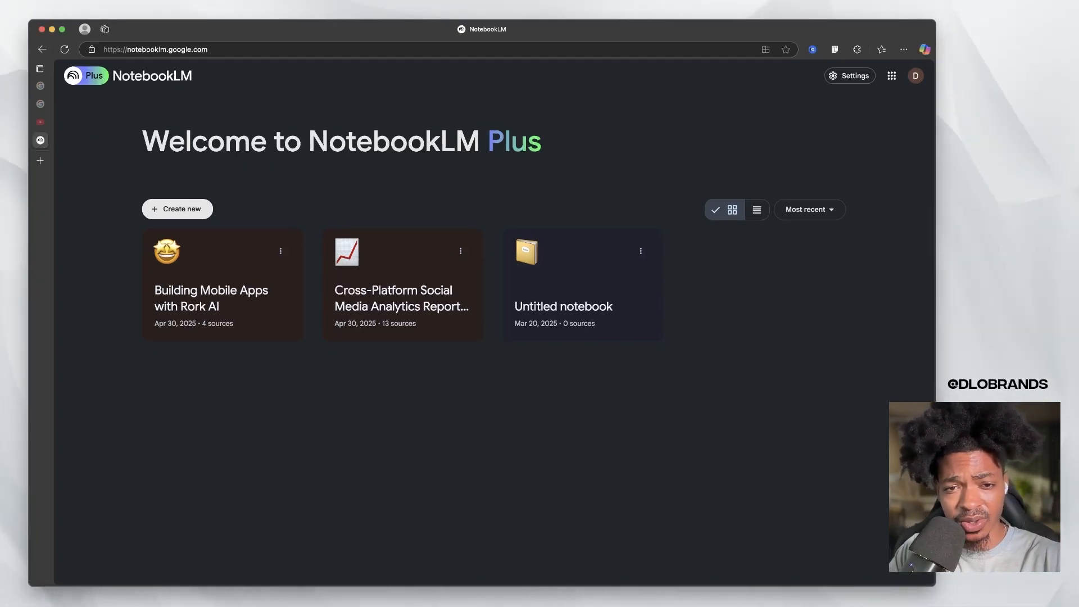
- Enter the Cross-Platform Social Media Analytics Report: PZI notebook and refresh its chat history
{"action": "left_click", "coordinate": [403, 286]}
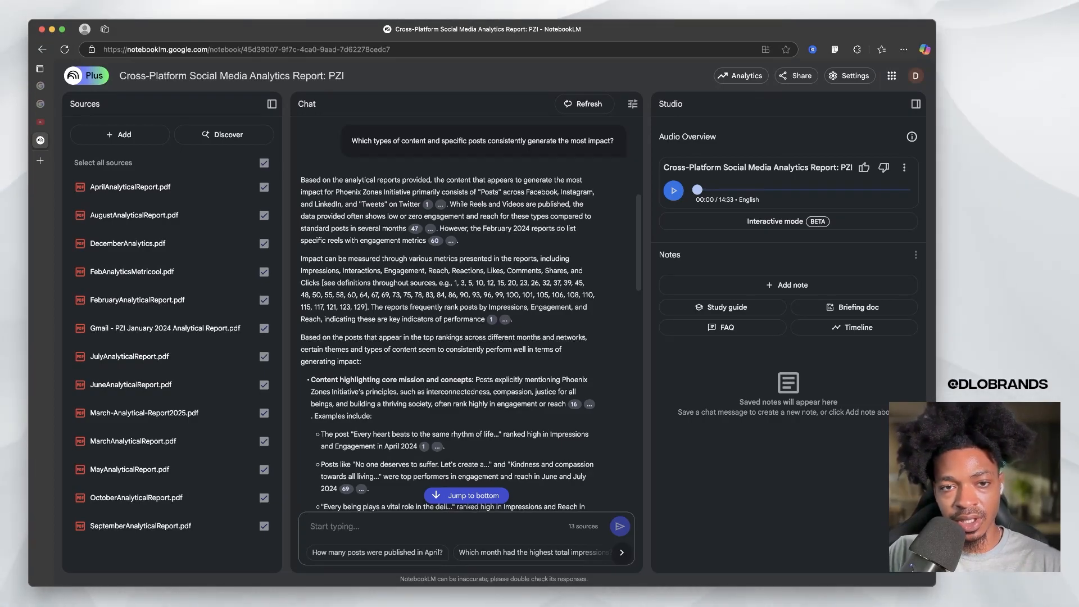
{"action": "left_click", "coordinate": [585, 103]}
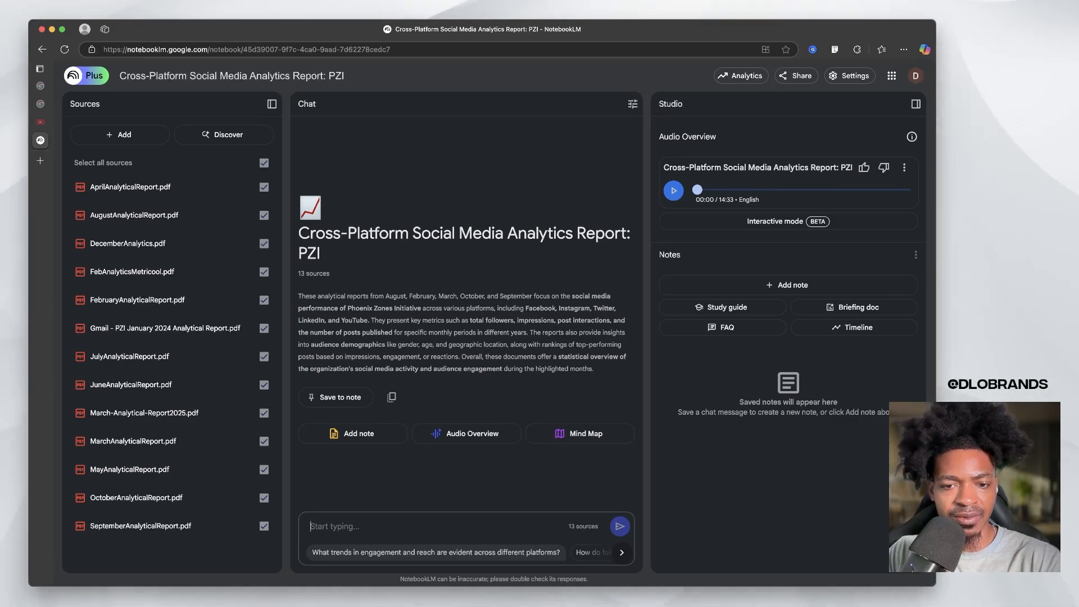
- Ask the suggested engagement and reach trends question and read the cited Facebook, Instagram, Twitter, LinkedIn, YouTube answer
{"action": "left_click", "coordinate": [436, 552]}
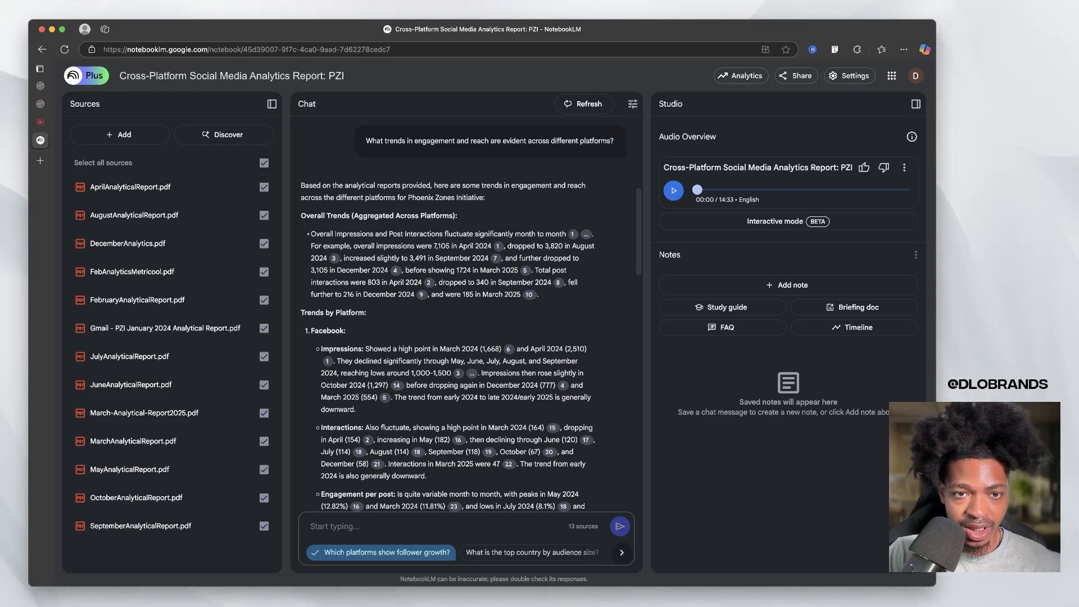
{"action": "scroll", "scroll_direction": "down", "scroll_amount": 3}
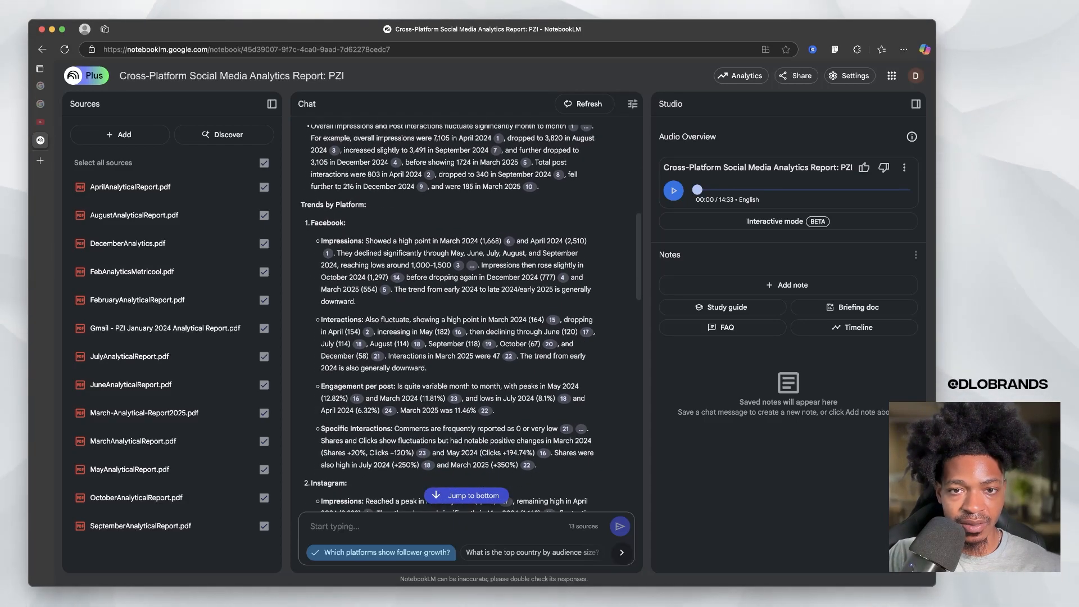
{"action": "scroll", "scroll_direction": "down", "scroll_amount": 3}
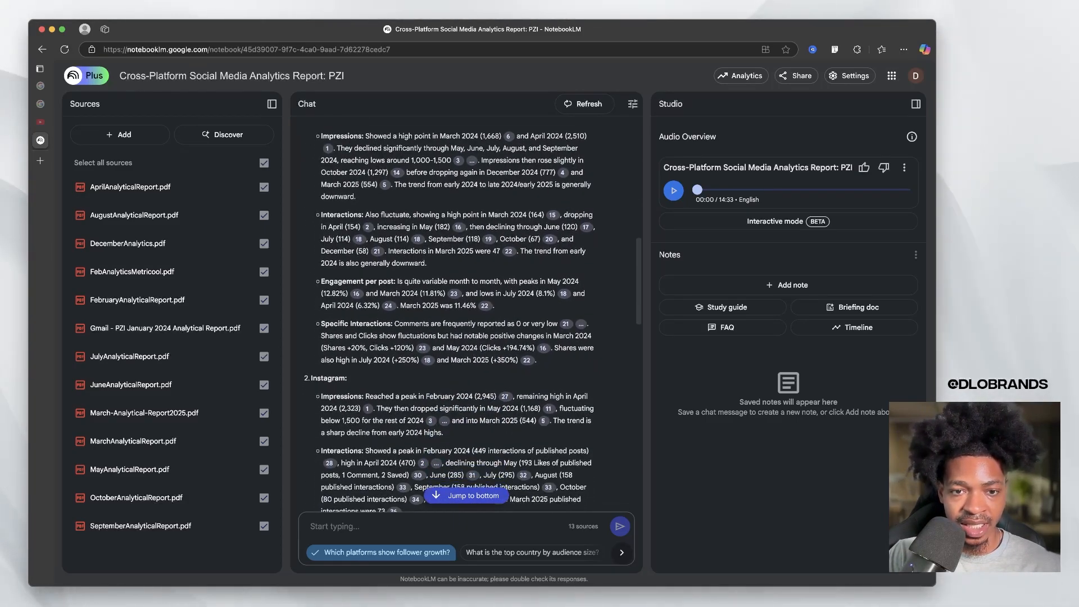
{"action": "scroll", "scroll_direction": "down", "scroll_amount": 3}
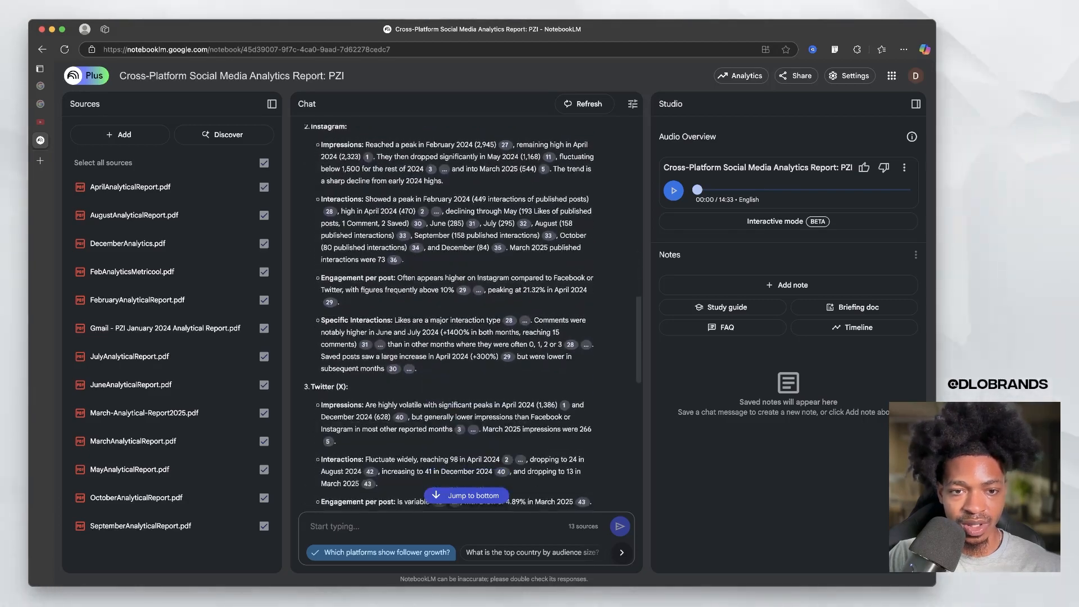
{"action": "scroll", "scroll_direction": "down", "scroll_amount": 3}
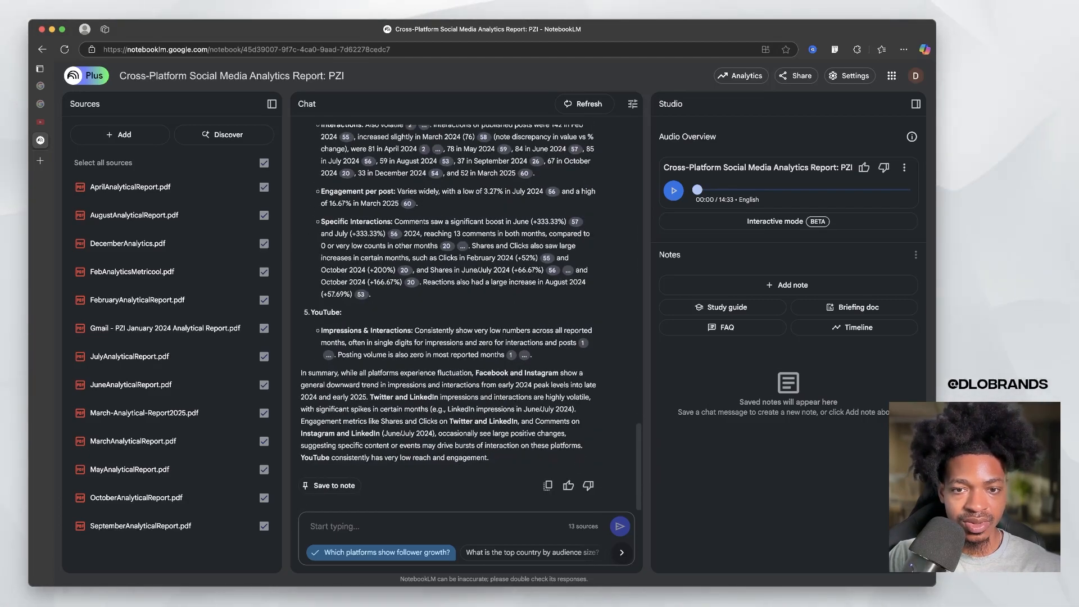
{"action": "scroll", "scroll_direction": "up", "scroll_amount": 3}
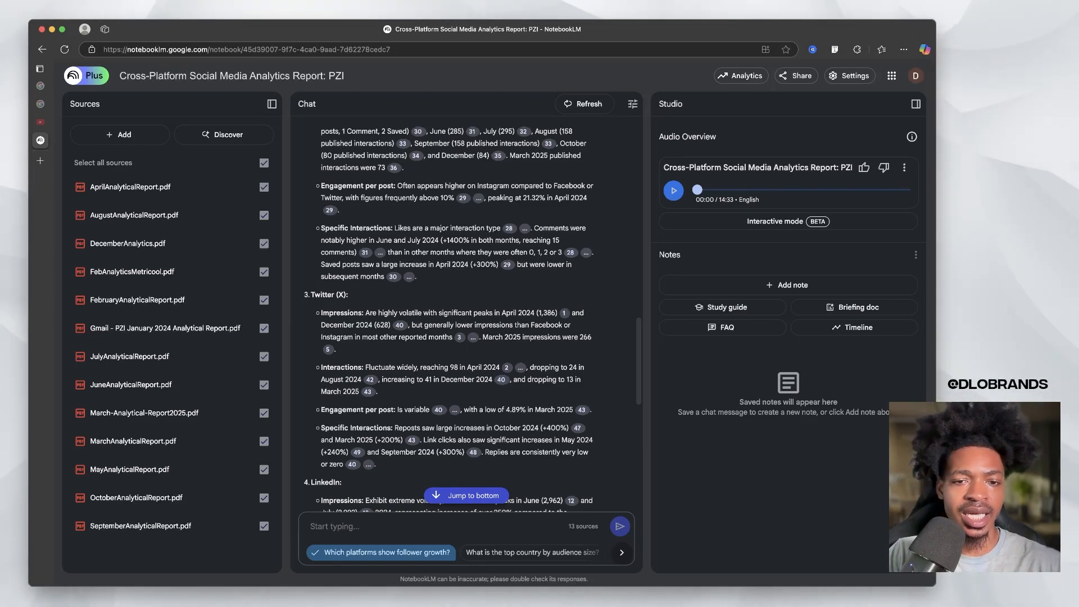
{"action": "scroll", "scroll_direction": "down", "scroll_amount": 3}
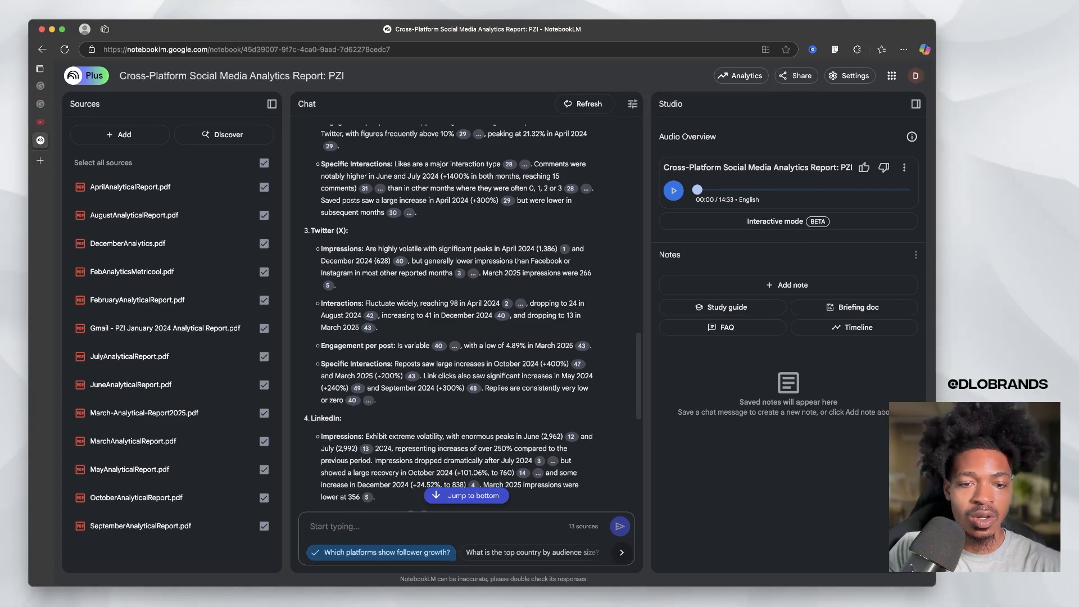
- Ask 'What happened ... engagement per ... as 4.89' and read the Twitter March 2025 lowest-rate answer
{"action": "type", "text": "What happened to make th"}
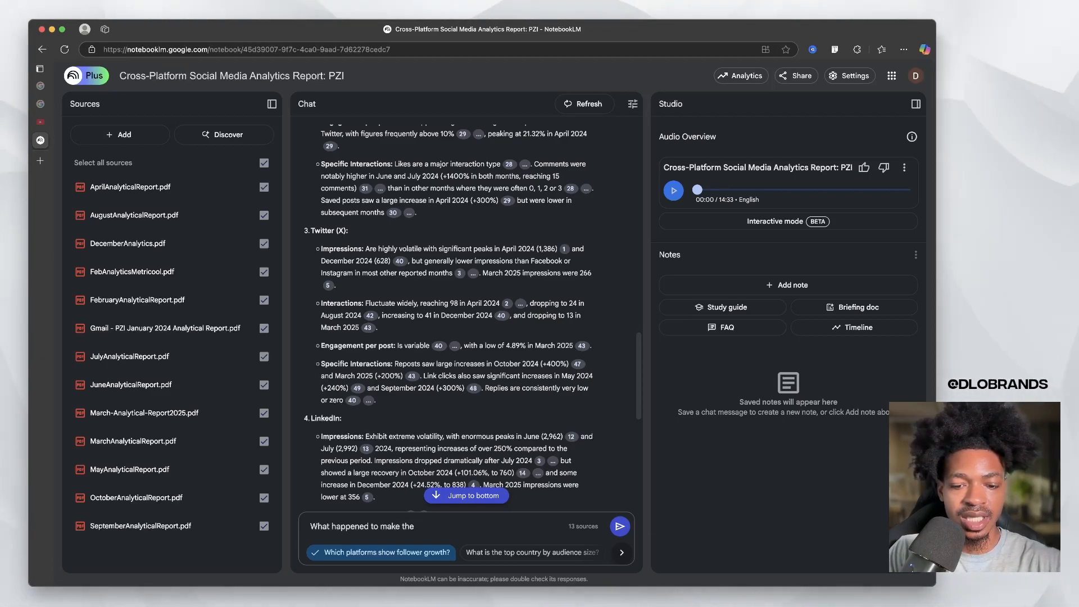
{"action": "type", "text": "engagement per post as low"}
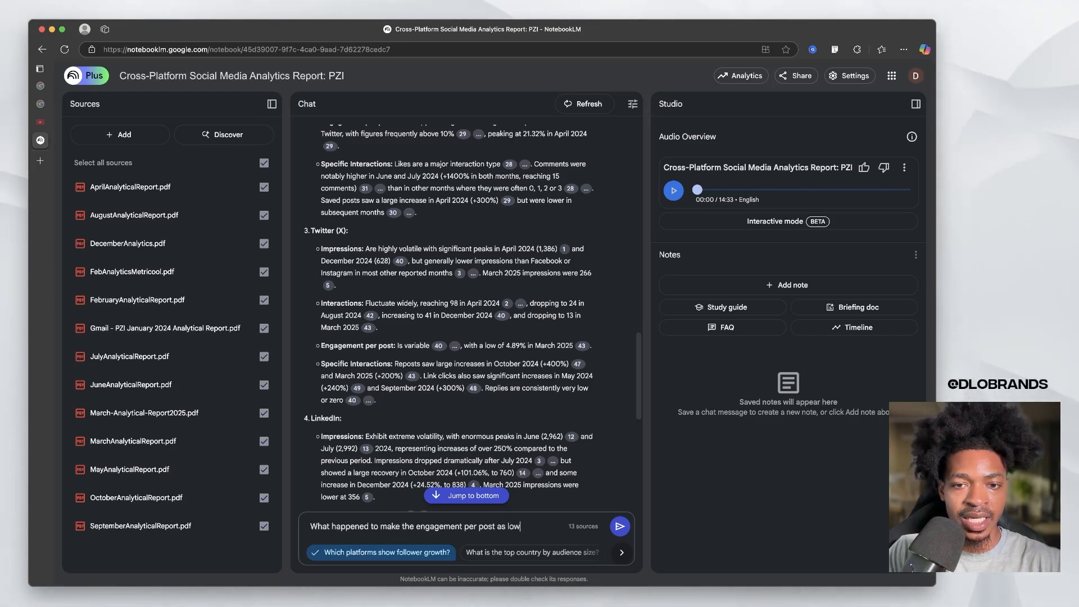
{"action": "type", "text": "as 4.89% for t"}
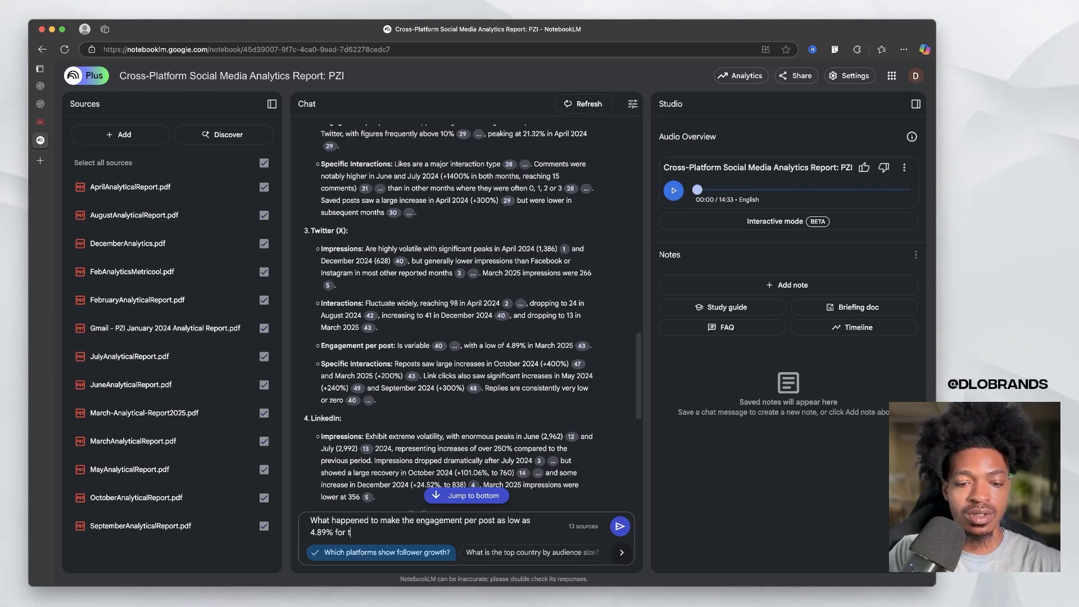
{"action": "left_click", "coordinate": [621, 526]}
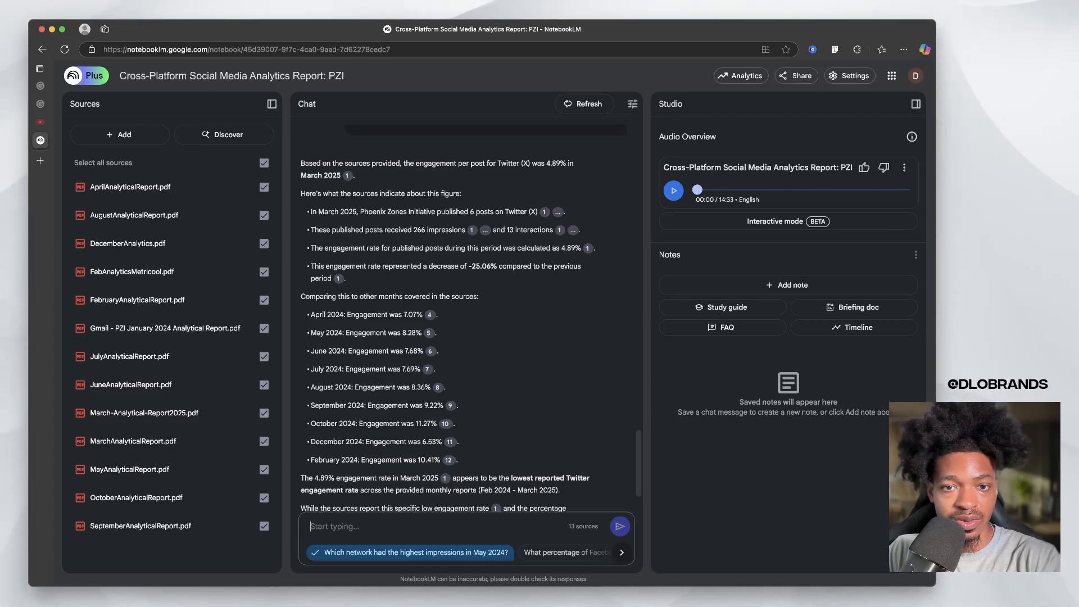
{"action": "scroll", "scroll_direction": "down", "scroll_amount": 3}
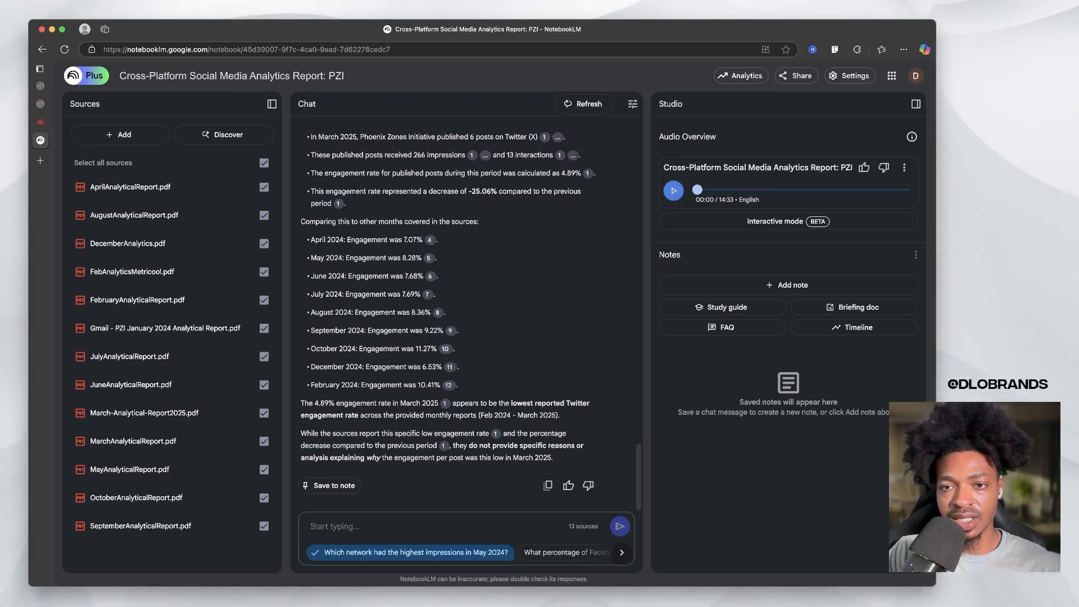
- Generate the FAQ note Phoenix Zones Initiative Online Presence and Focus and view it
{"action": "left_click", "coordinate": [673, 190]}
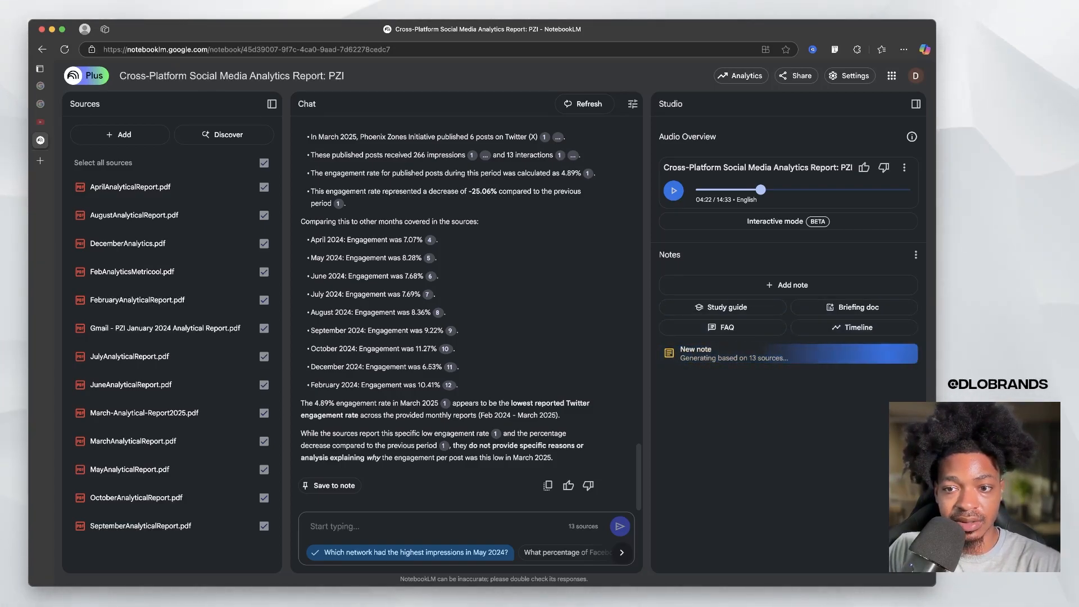
{"action": "left_click", "coordinate": [723, 327]}
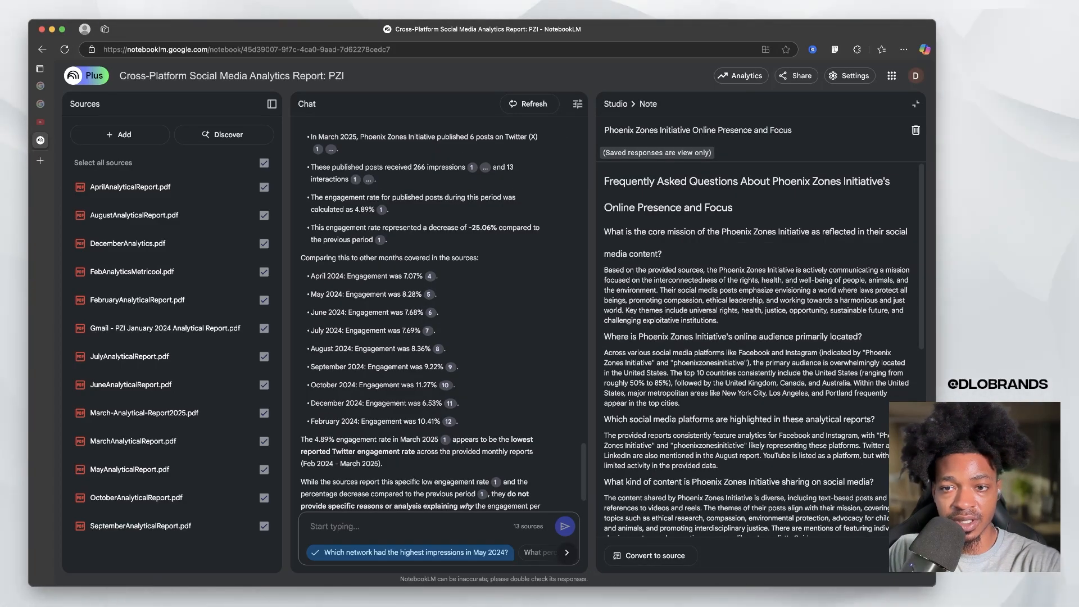
- Scroll through the FAQ note toward the Phoenix Zones Initiative Timeline and Characters note
{"action": "scroll", "scroll_direction": "down", "scroll_amount": 3}
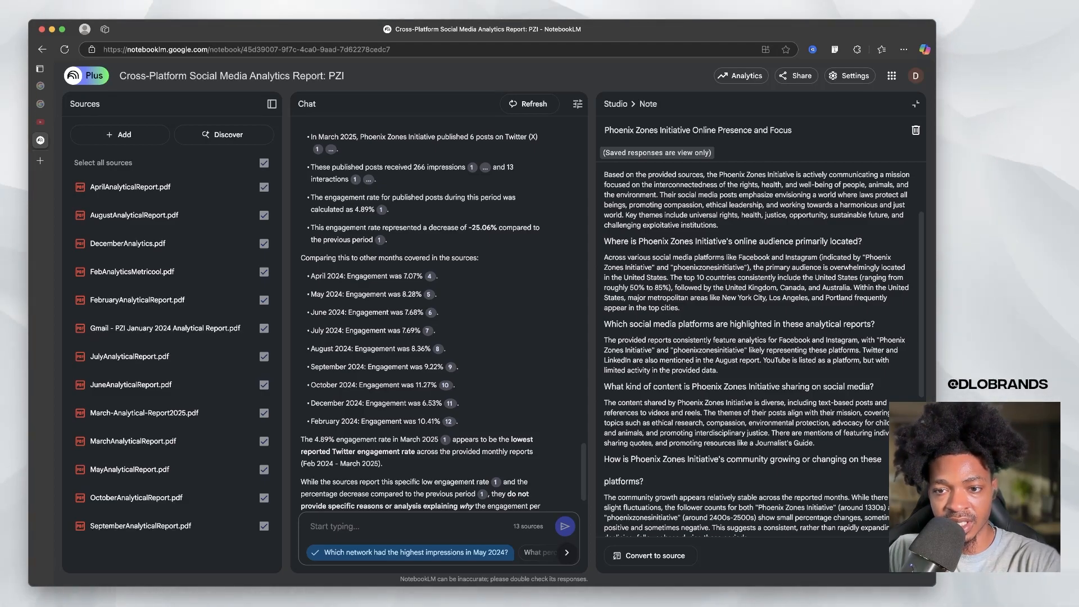
{"action": "scroll", "scroll_direction": "down", "scroll_amount": 3}
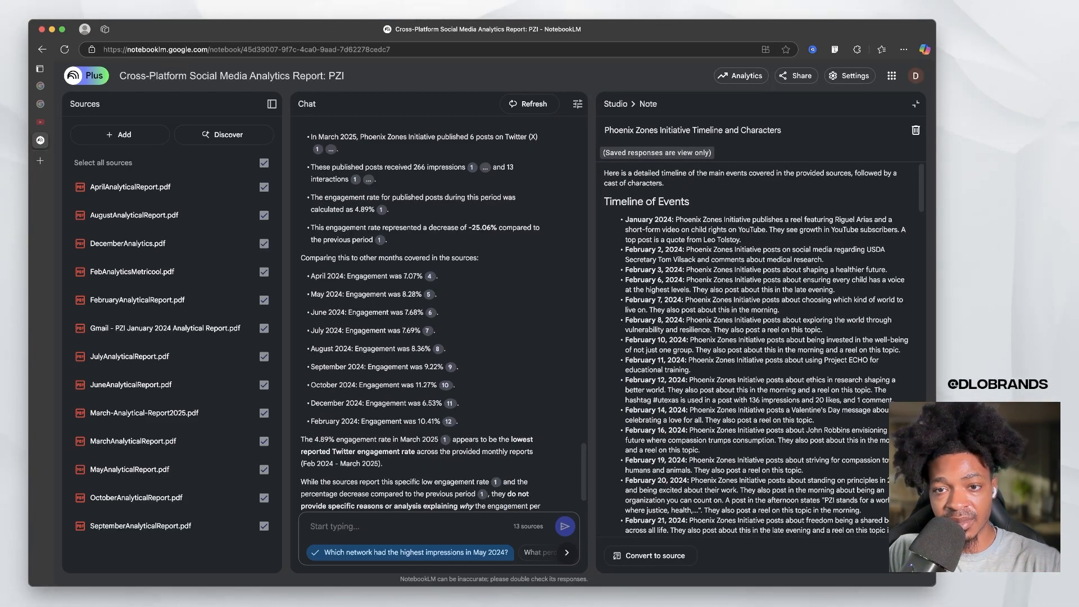
{"action": "scroll", "scroll_direction": "down", "scroll_amount": 3}
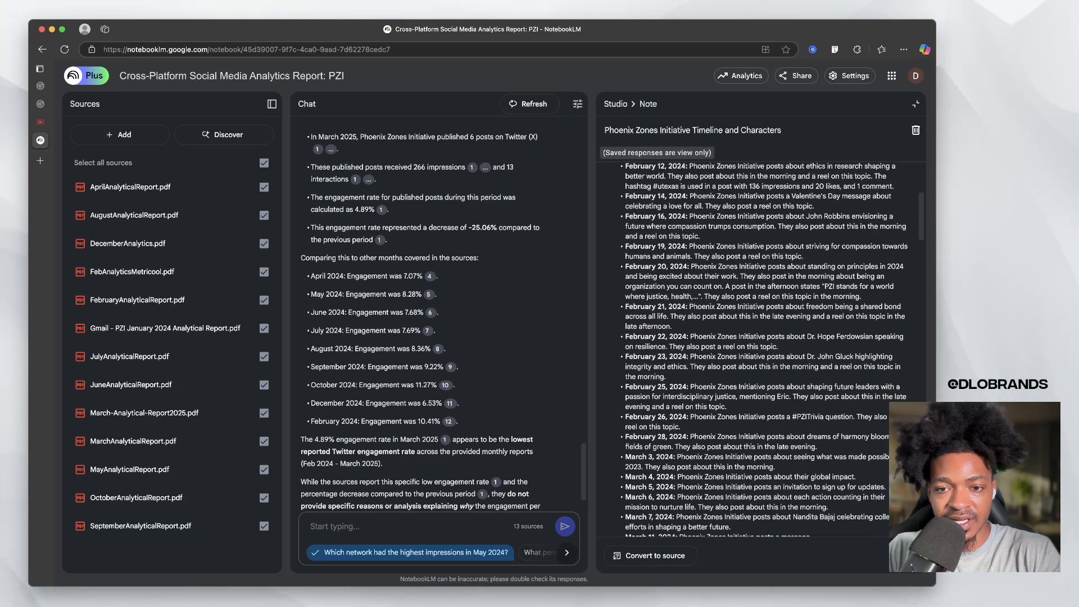
{"action": "scroll", "scroll_direction": "down", "scroll_amount": 3}
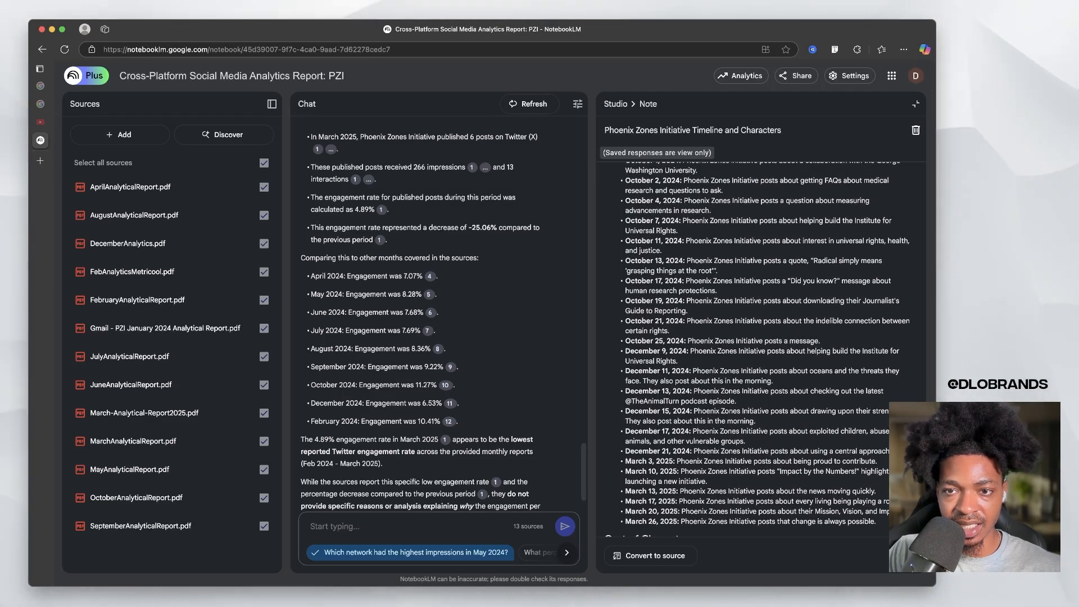
{"action": "scroll", "scroll_direction": "down", "scroll_amount": 3}
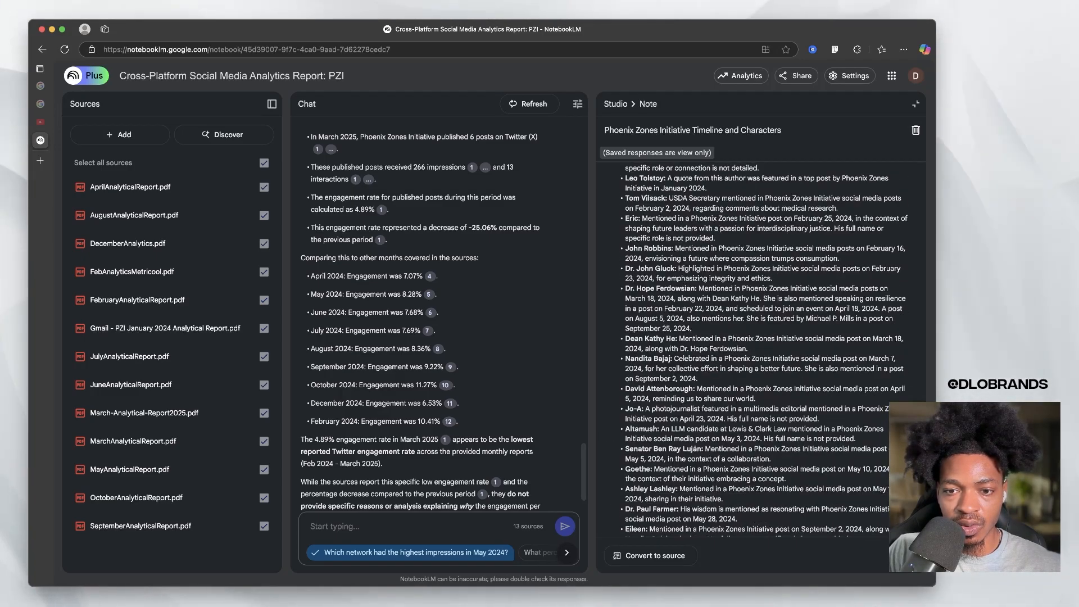
{"action": "scroll", "scroll_direction": "down", "scroll_amount": 3}
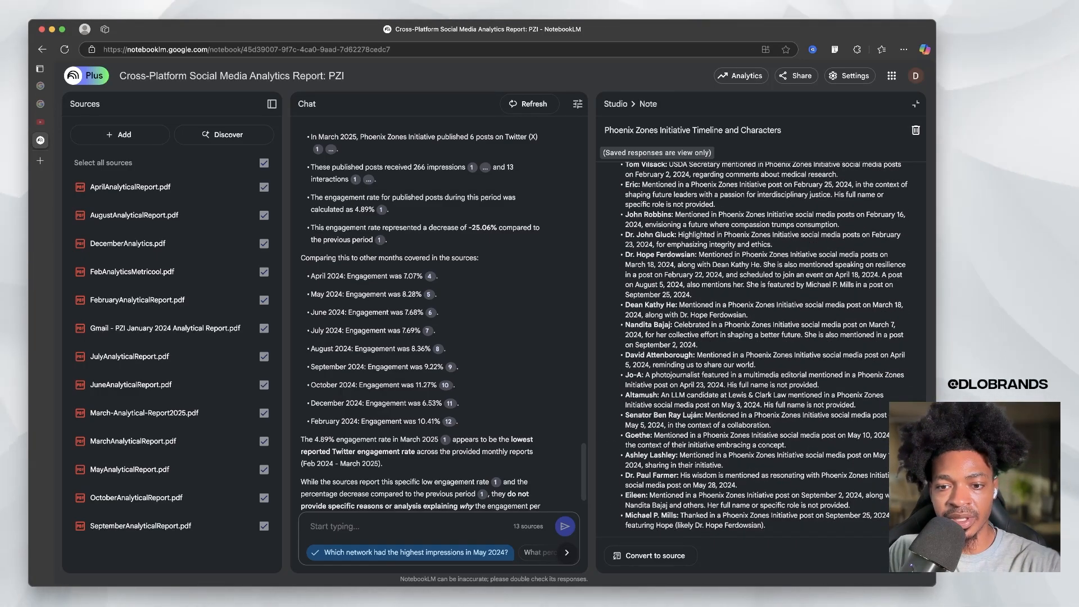